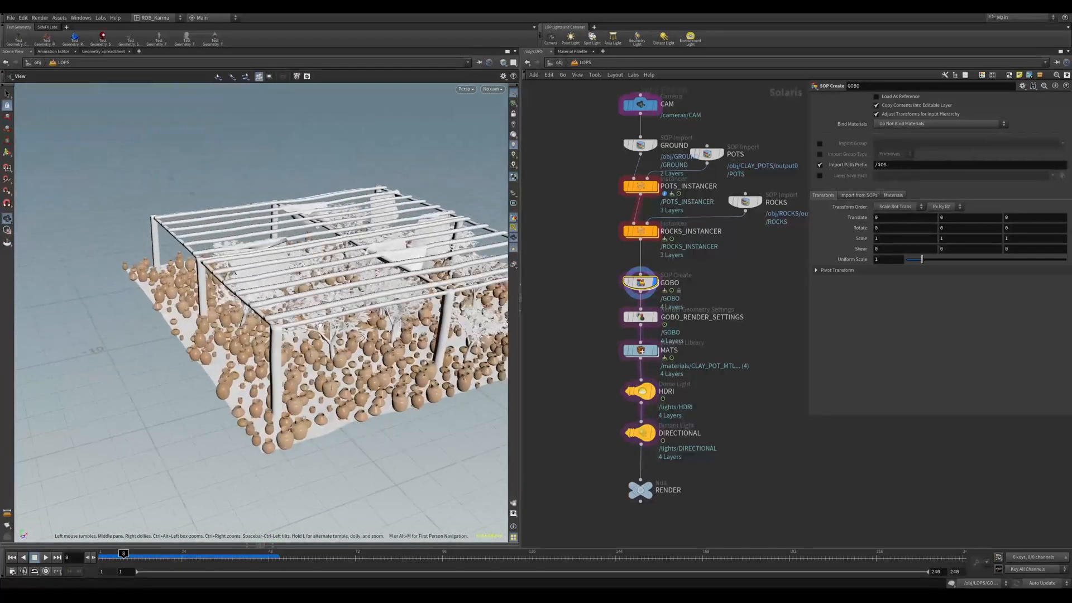
# Jump up from the Solaris stage to the /obj network with the surface placer demo and render scene.
pyautogui.click(644, 432)
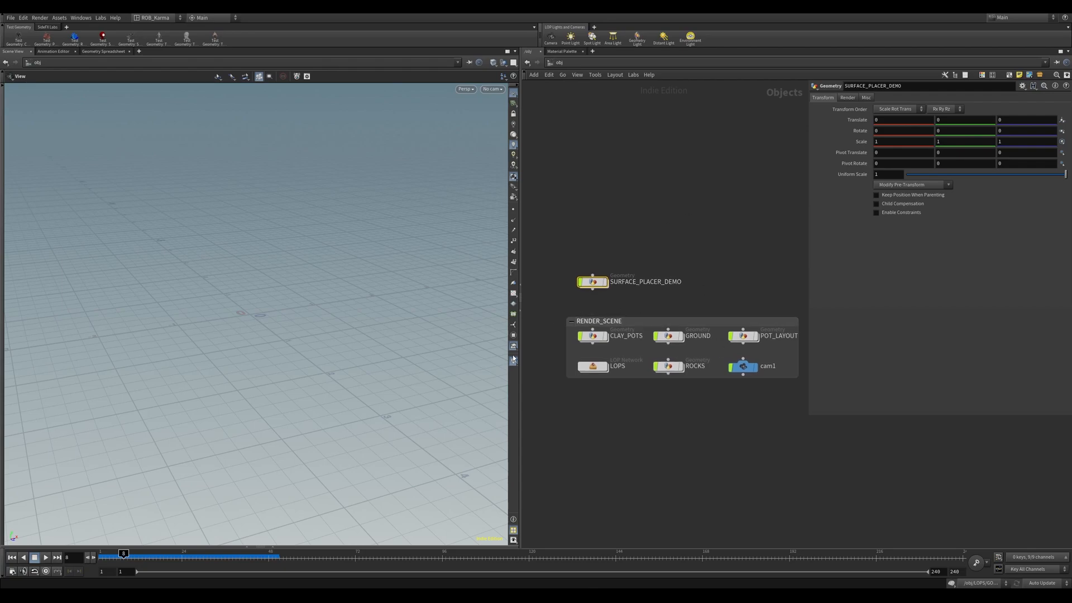
pyautogui.moveTo(593, 291)
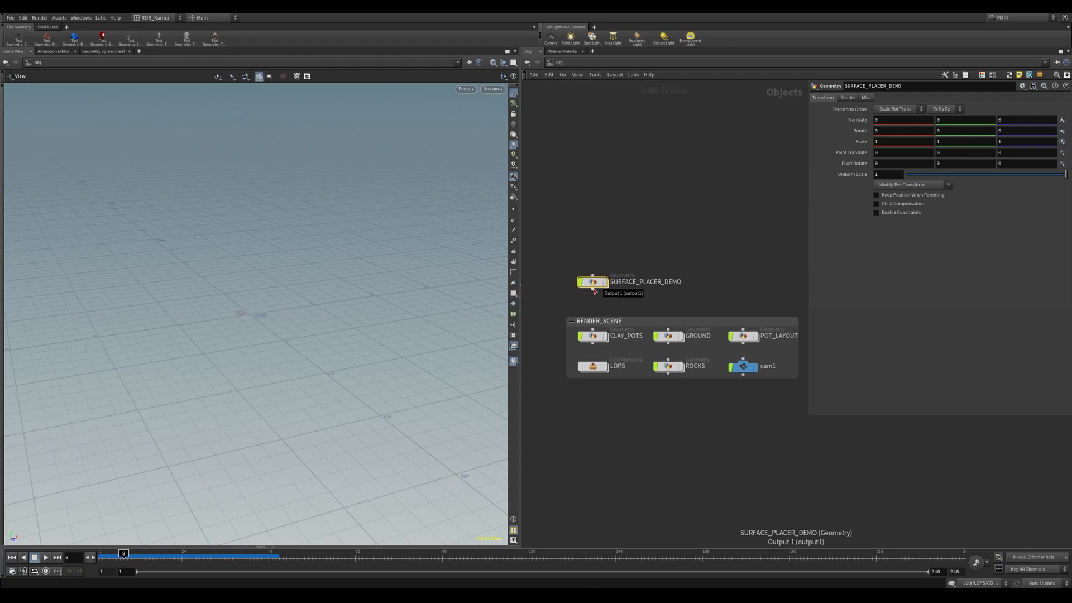
pyautogui.click(592, 282)
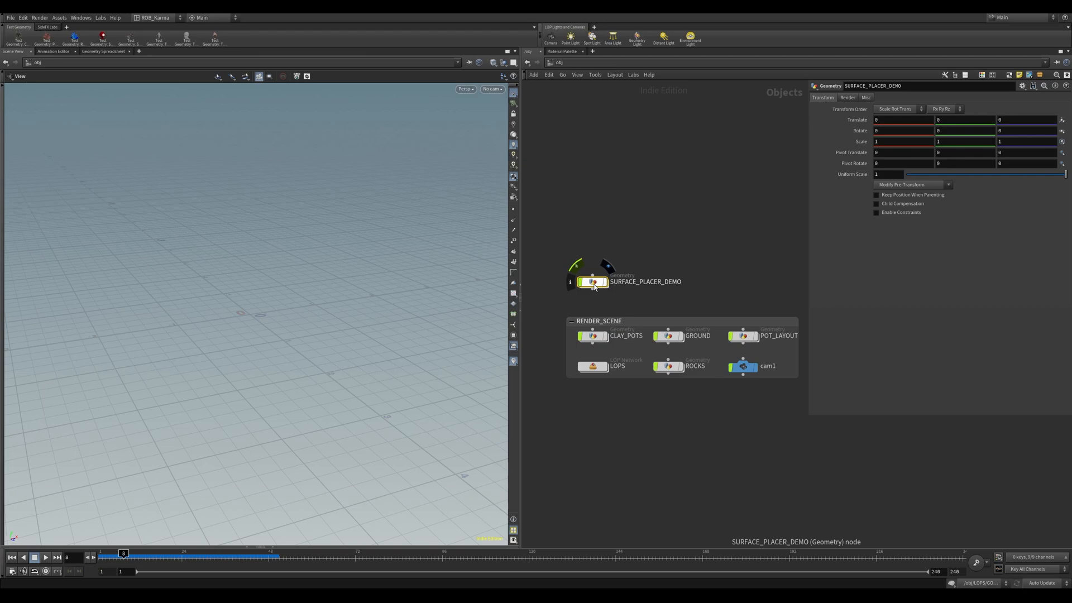
pyautogui.doubleClick(593, 282)
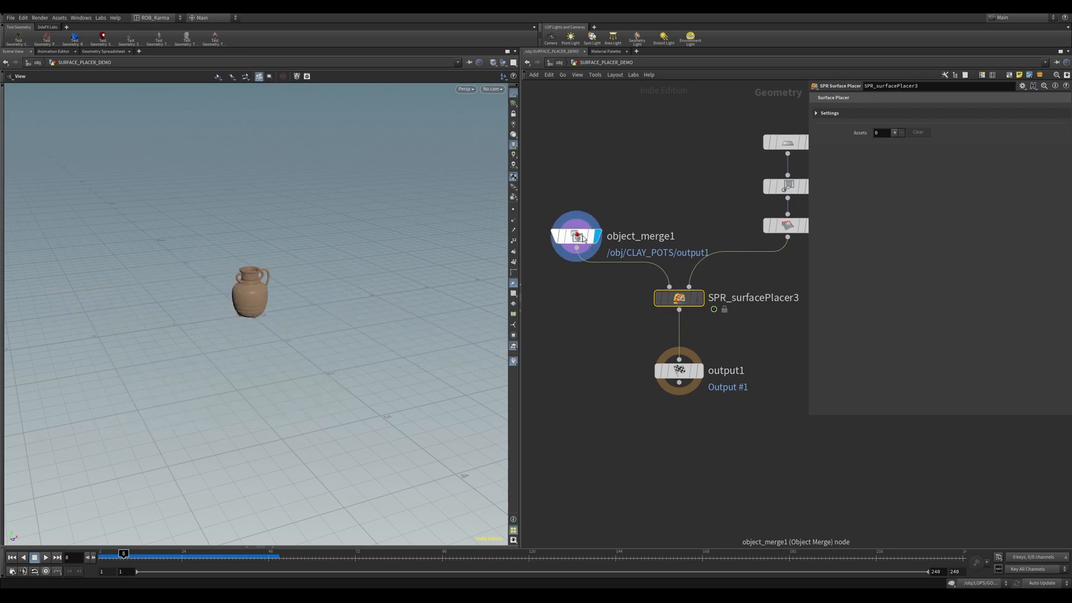
pyautogui.click(577, 235)
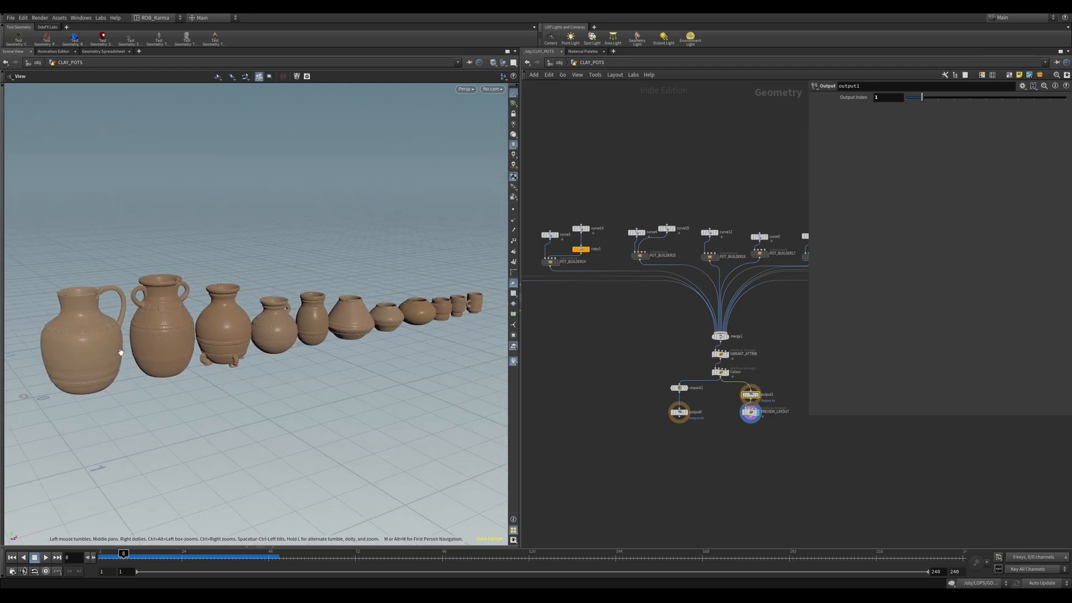
pyautogui.moveTo(254, 340)
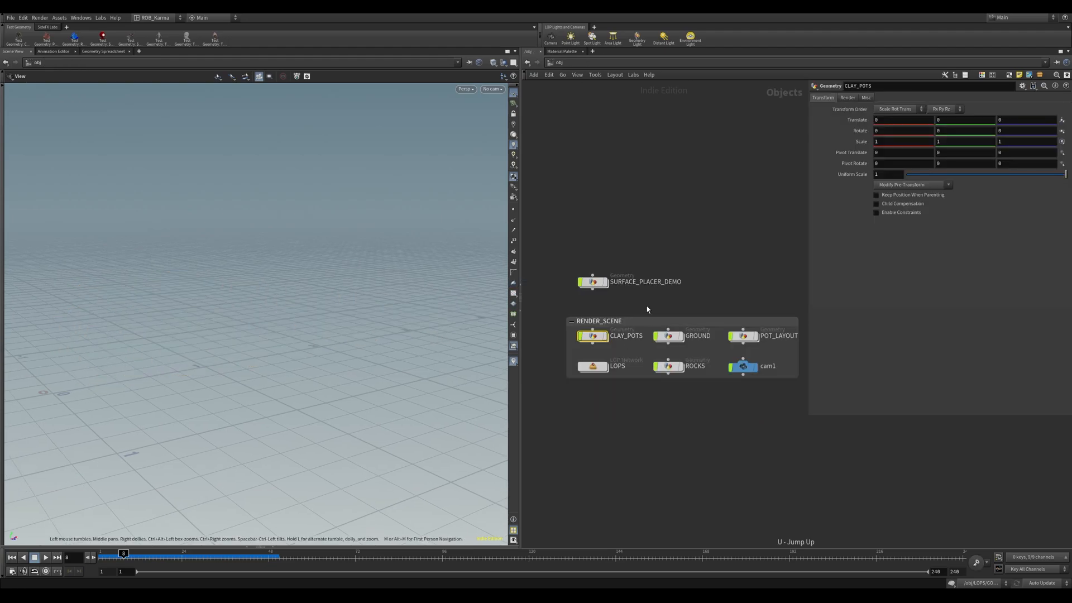
# Enter SURFACE_PLACER_DEMO and display the smoothed terrain, then the SPR_surfacePlacer3 result.
pyautogui.doubleClick(592, 281)
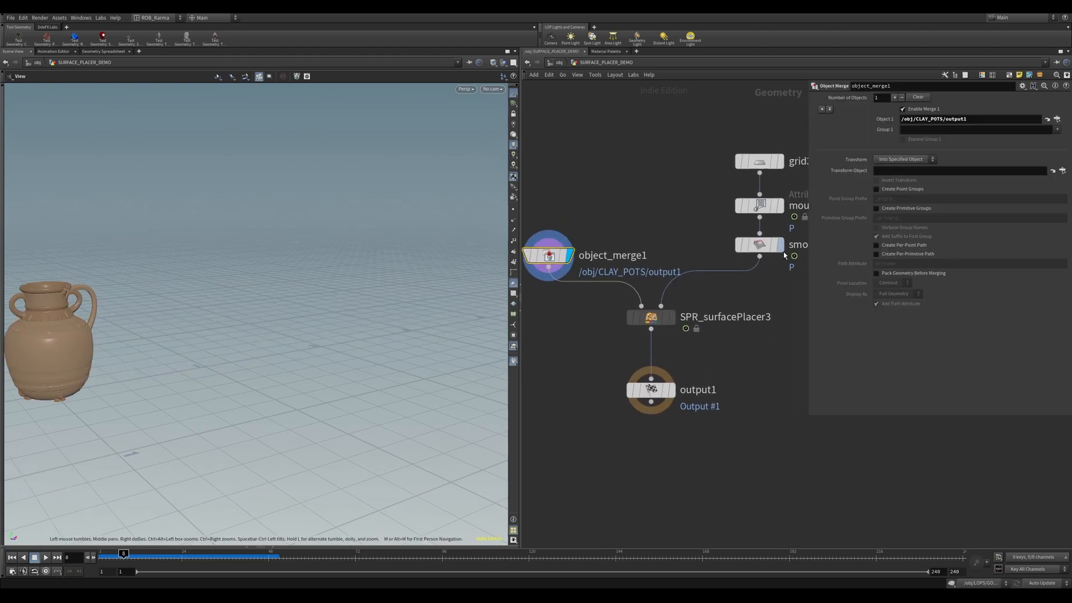
pyautogui.click(759, 244)
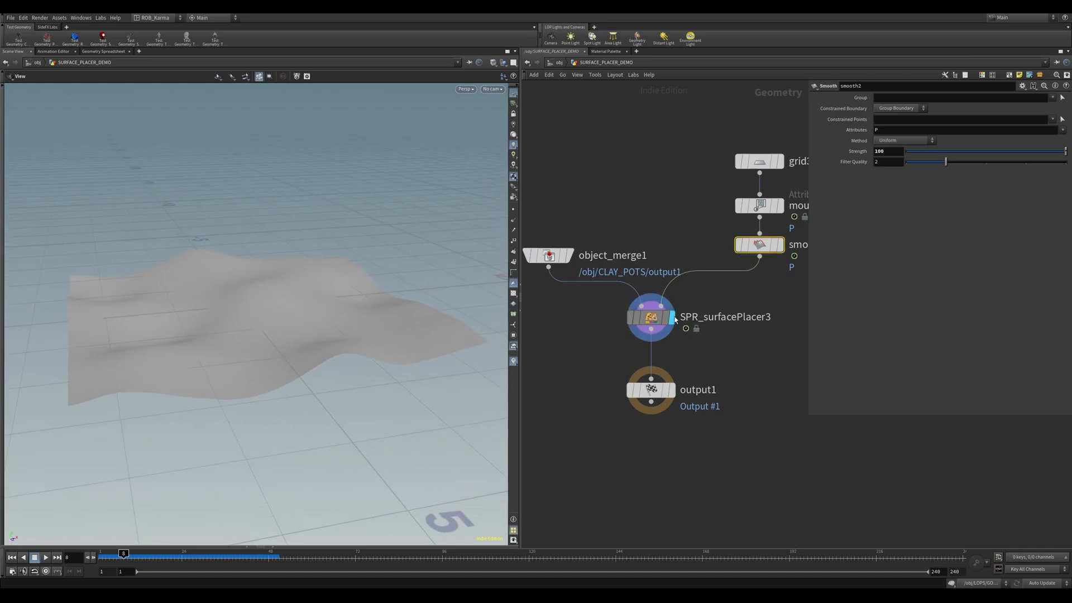
pyautogui.click(651, 316)
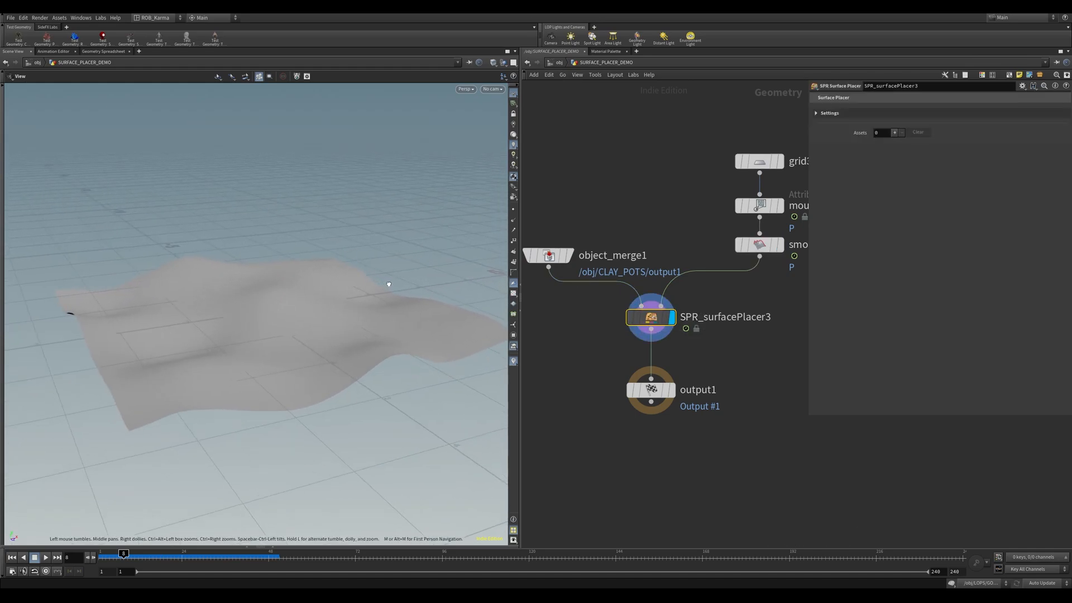
pyautogui.moveTo(389, 284); pyautogui.dragTo(285, 322)
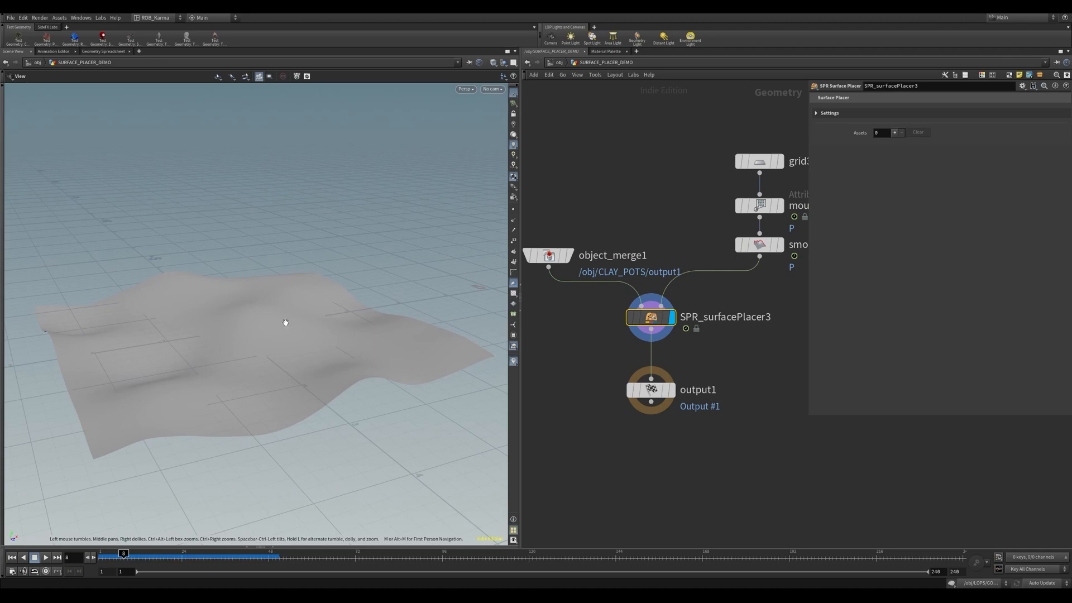
# Start the Surface Placer state and place one clay pot instance onto the terrain.
pyautogui.click(255, 318)
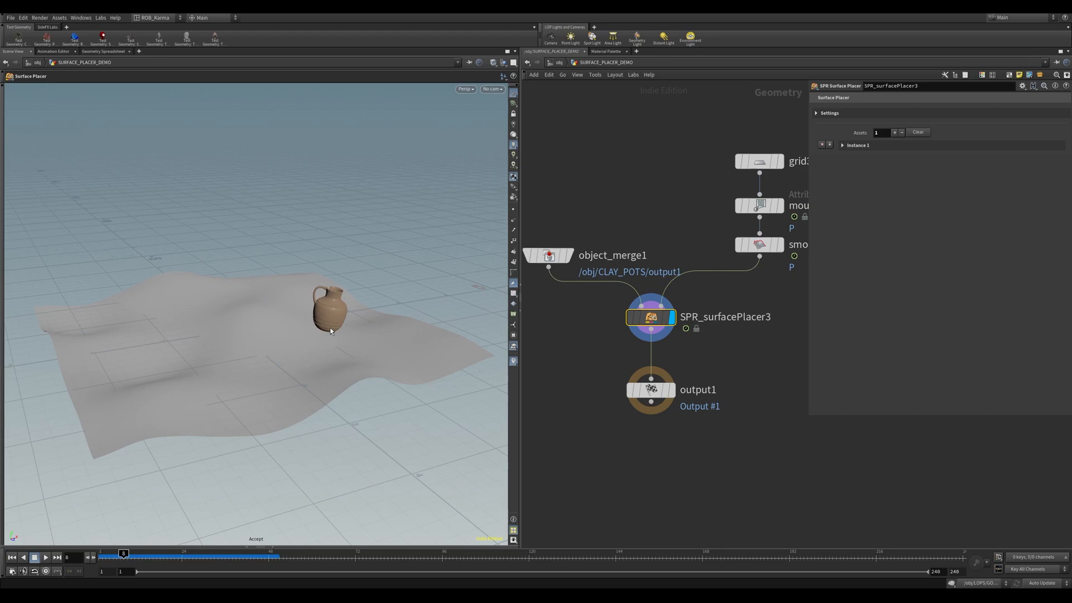
pyautogui.moveTo(328, 315); pyautogui.dragTo(212, 335)
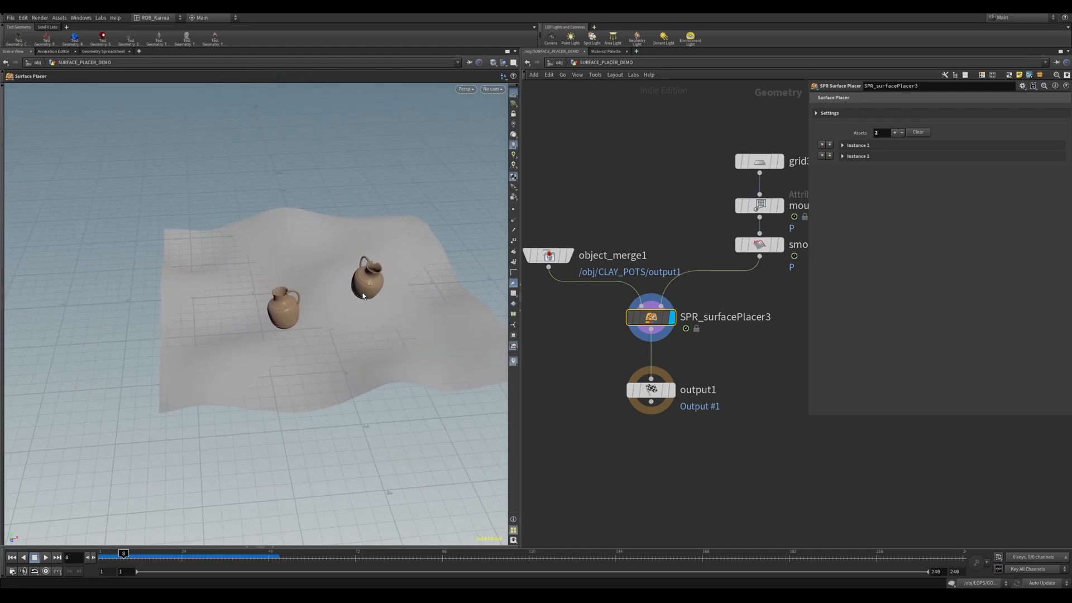
pyautogui.click(894, 132)
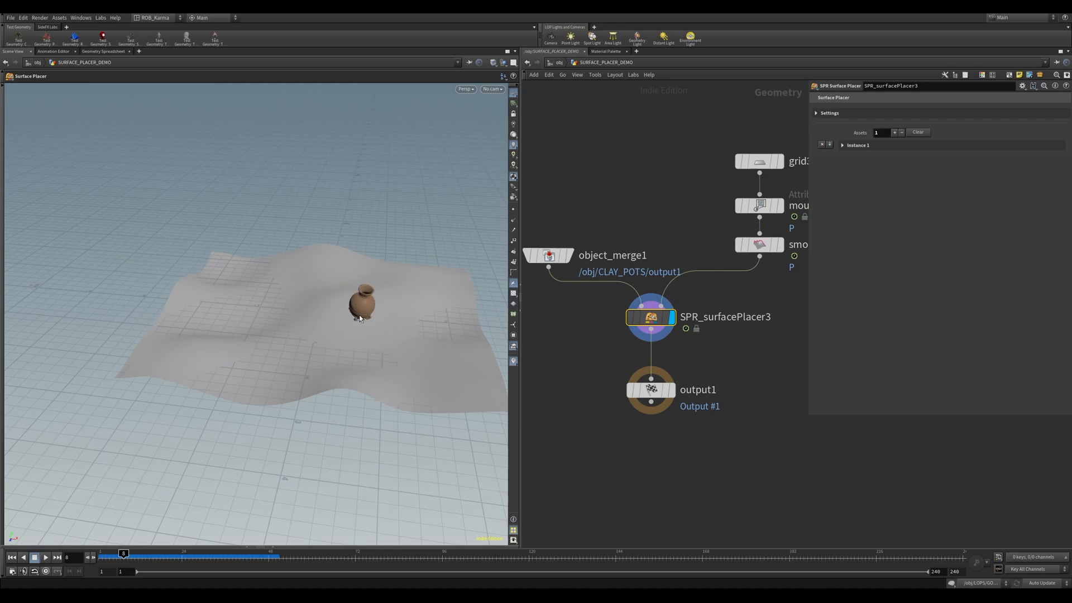
# Keep placing pot instances on the terrain until fifteen varied pots are laid out.
pyautogui.click(894, 132)
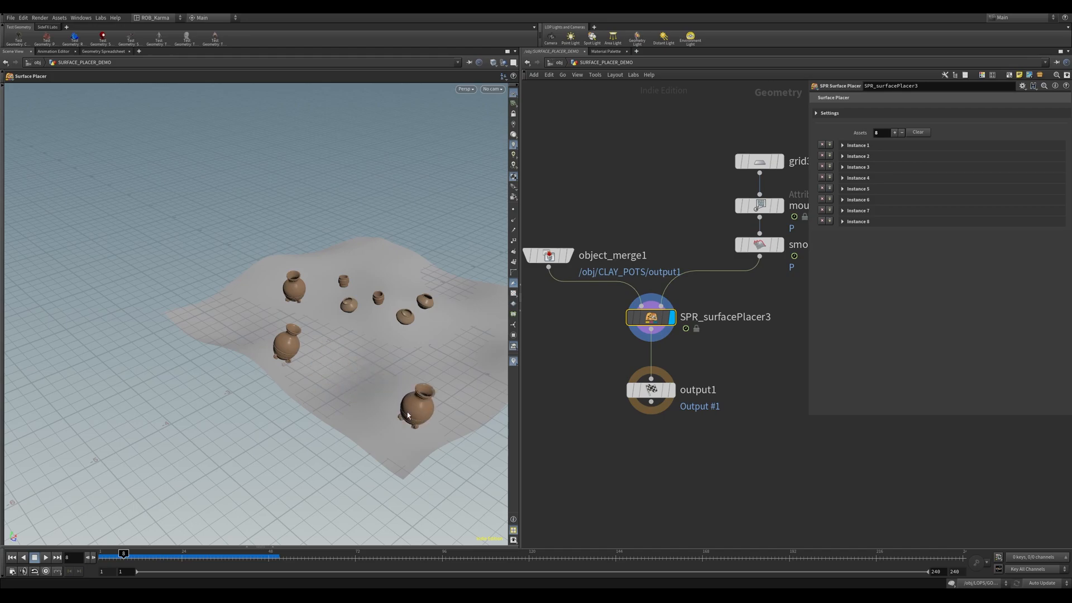
pyautogui.click(894, 132)
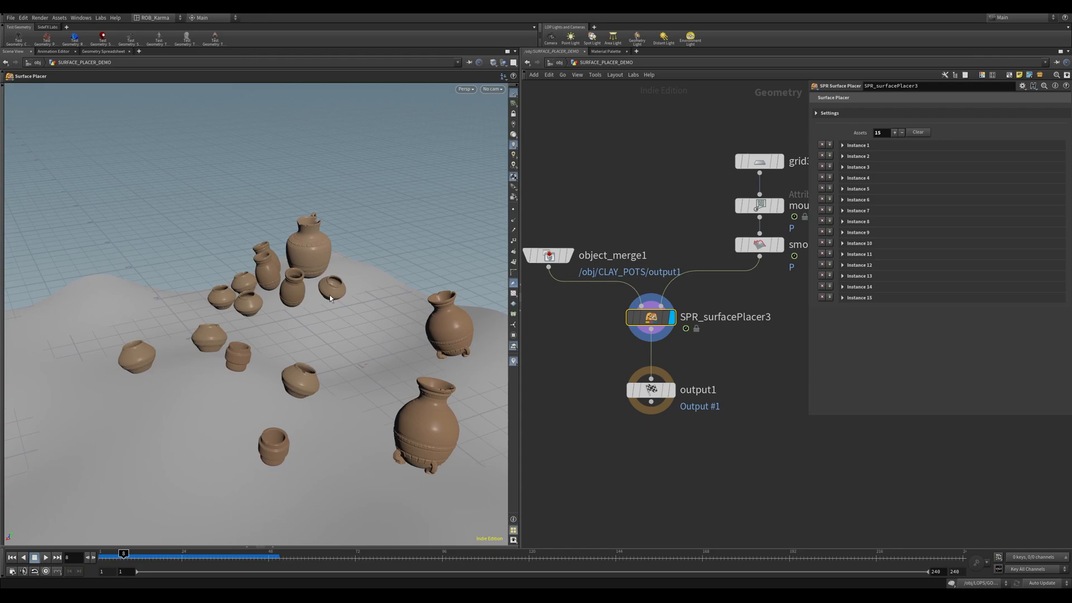
# Add more pot instances to reach twenty-three labelled pots across the terrain.
pyautogui.click(895, 132)
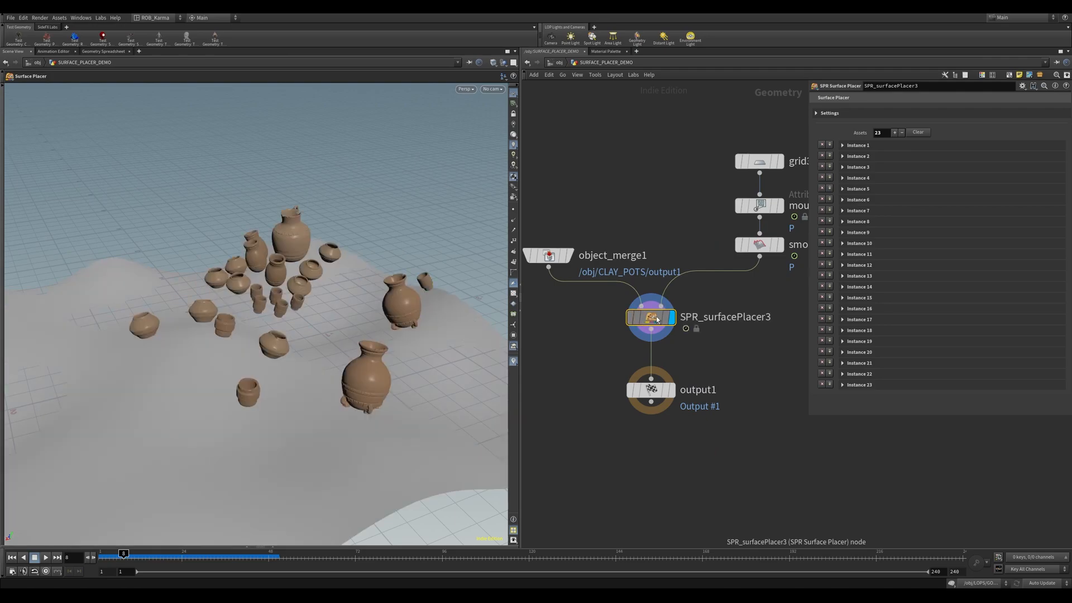
pyautogui.rightClick(651, 316)
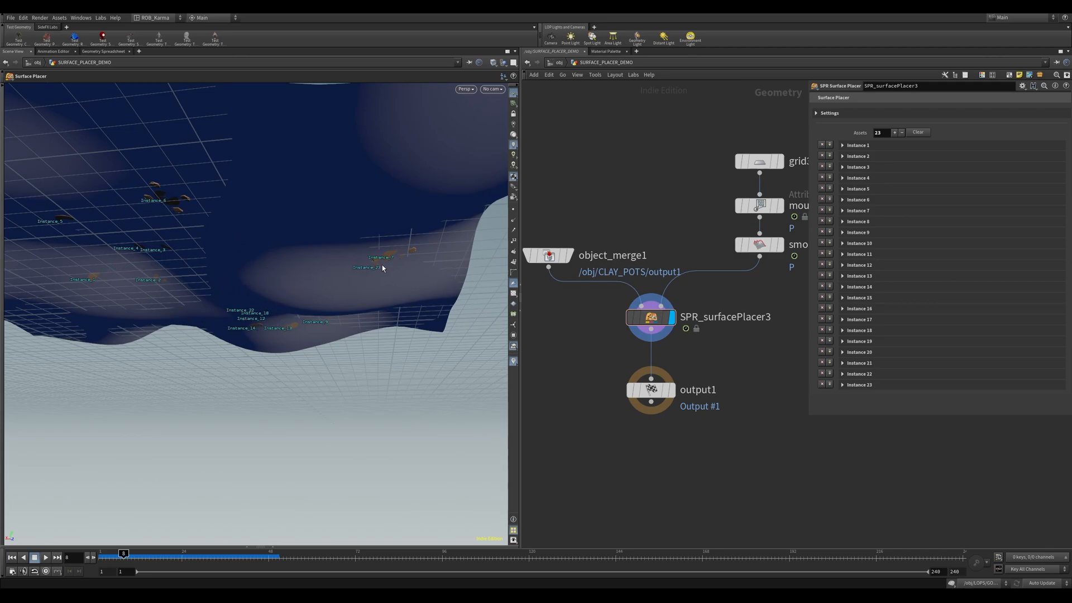
# Remove one pot, then switch Instance 7 to another variant and rotate it to 53 degrees.
pyautogui.click(823, 384)
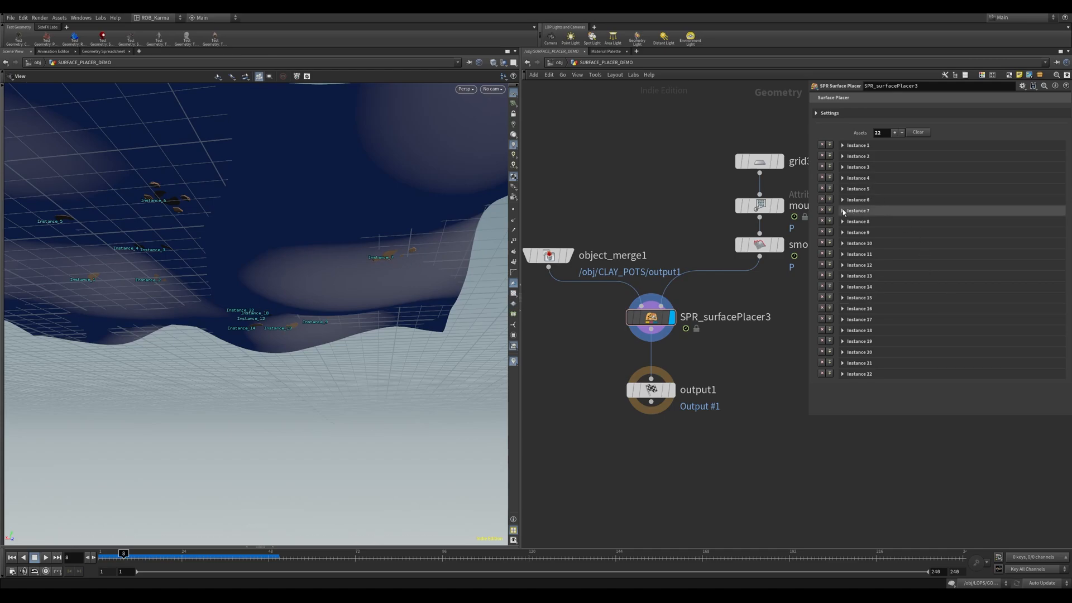
pyautogui.click(845, 210)
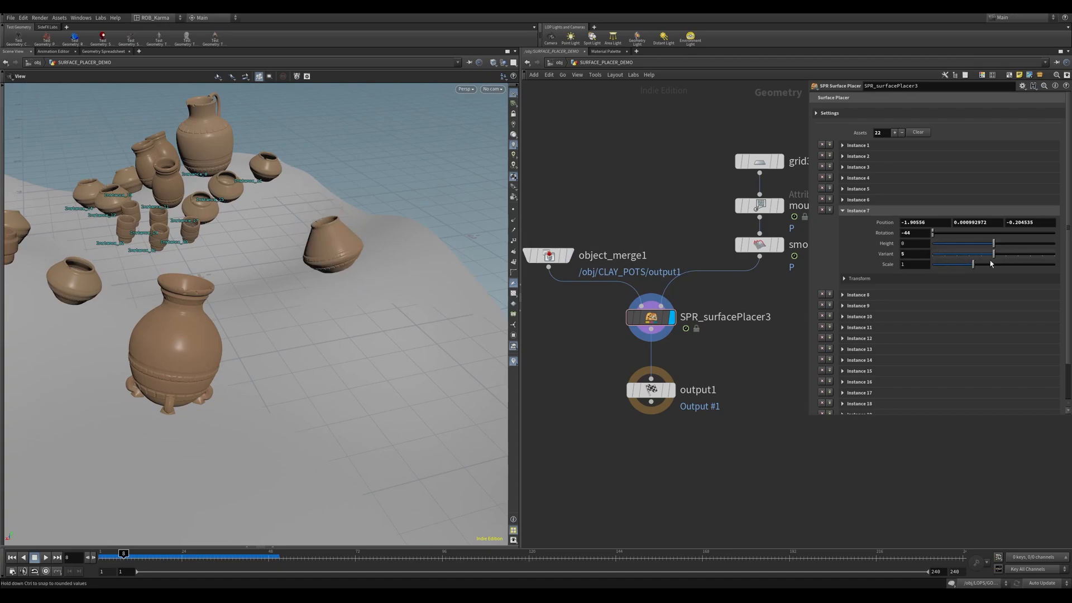
pyautogui.moveTo(992, 253); pyautogui.dragTo(956, 253)
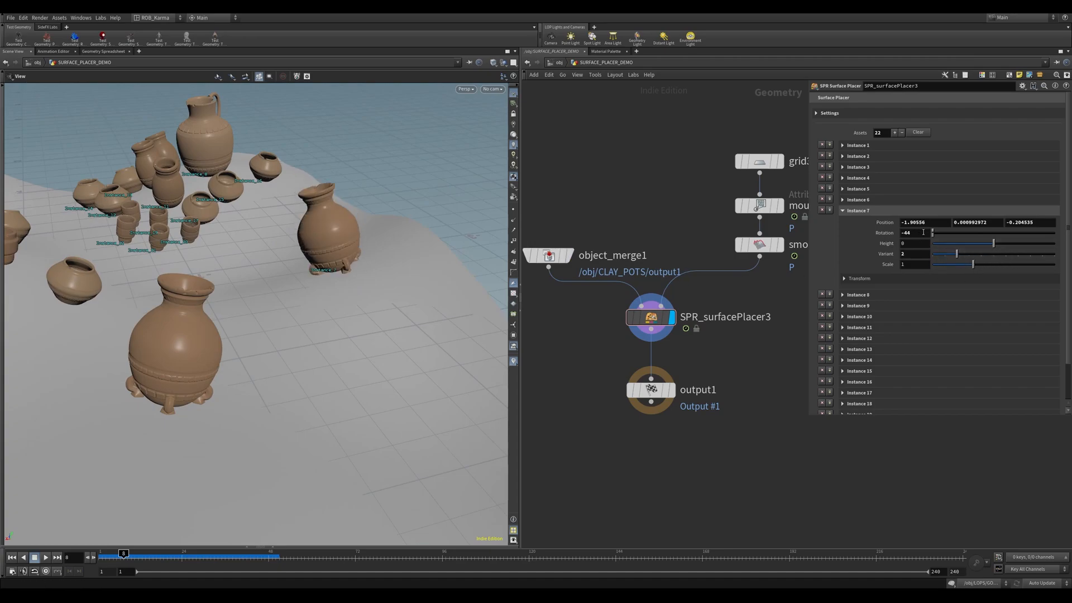
pyautogui.moveTo(933, 233); pyautogui.dragTo(961, 232)
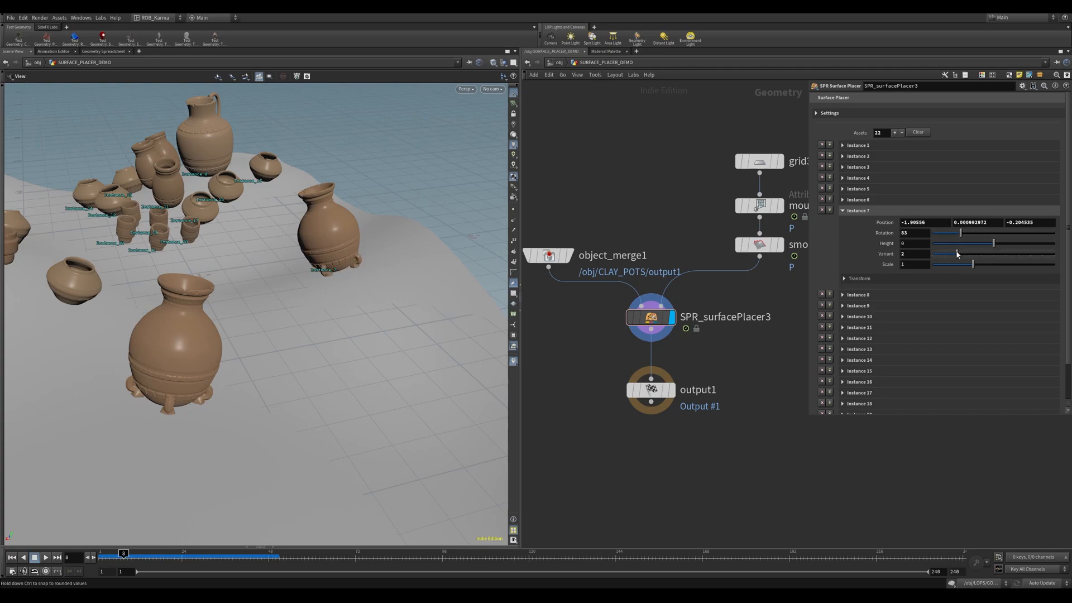
# Sink Instance 7 into the ground and bring it back to ground level, then expand its Transform options.
pyautogui.moveTo(992, 242); pyautogui.dragTo(971, 243)
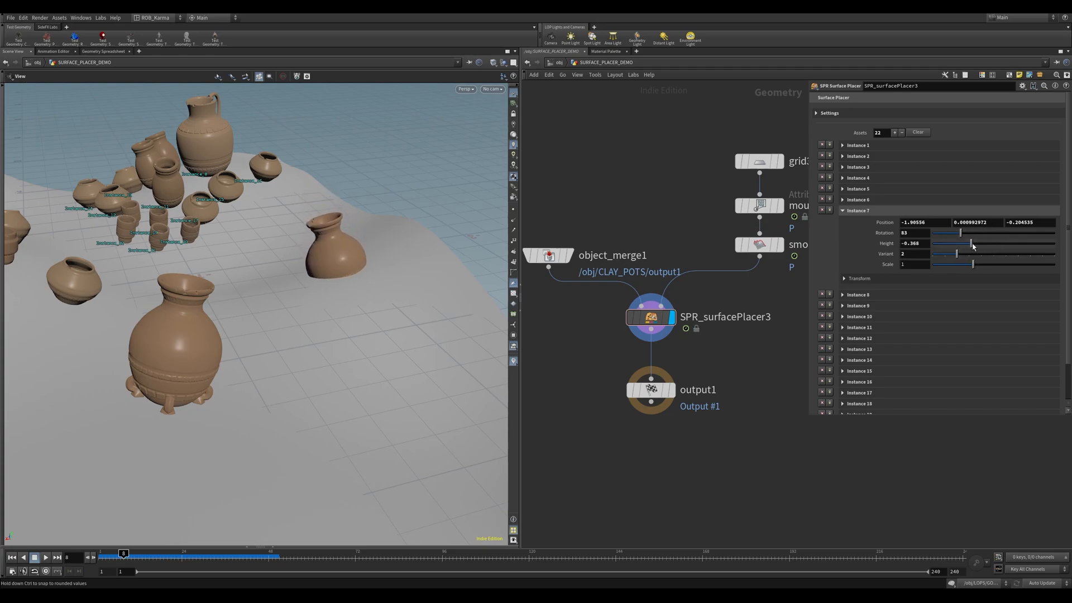
pyautogui.moveTo(941, 243); pyautogui.dragTo(974, 243)
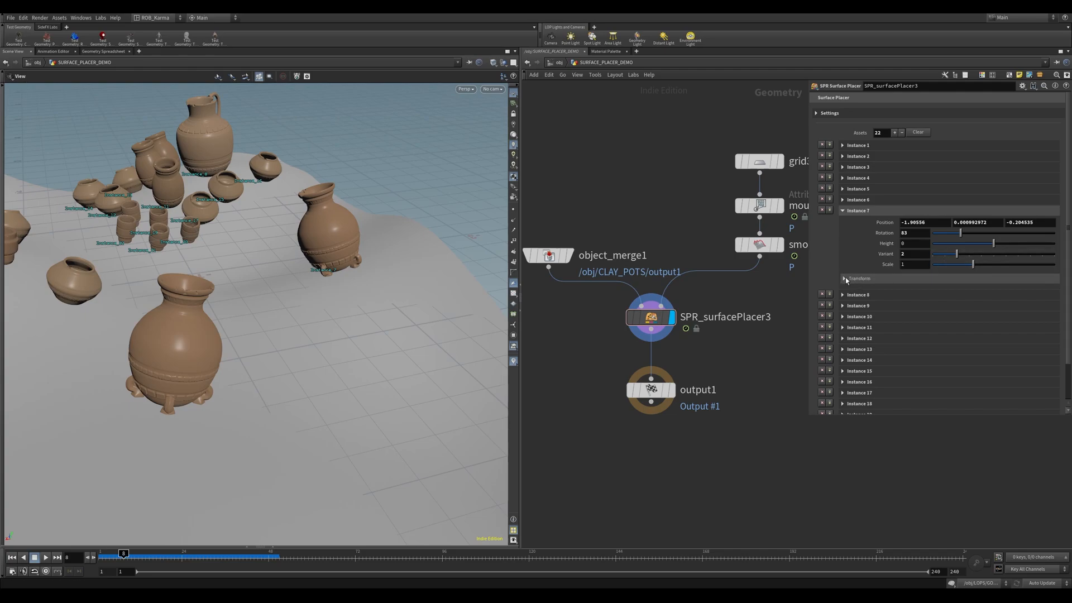
pyautogui.click(859, 278)
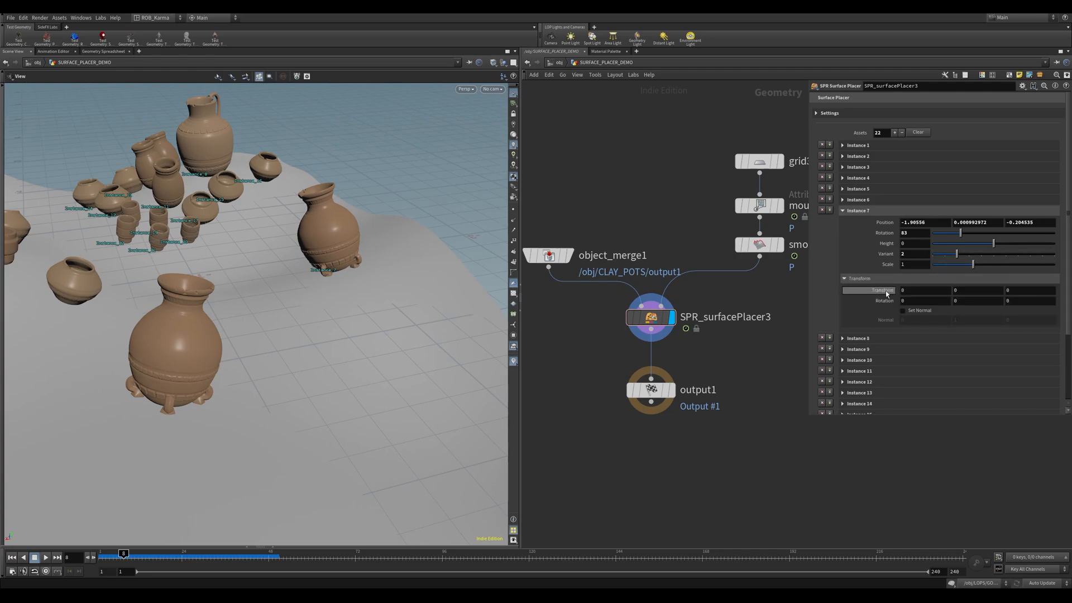
# Enable Set Normal on Instance 7 so it stands upright, then collapse its folder.
pyautogui.click(908, 290)
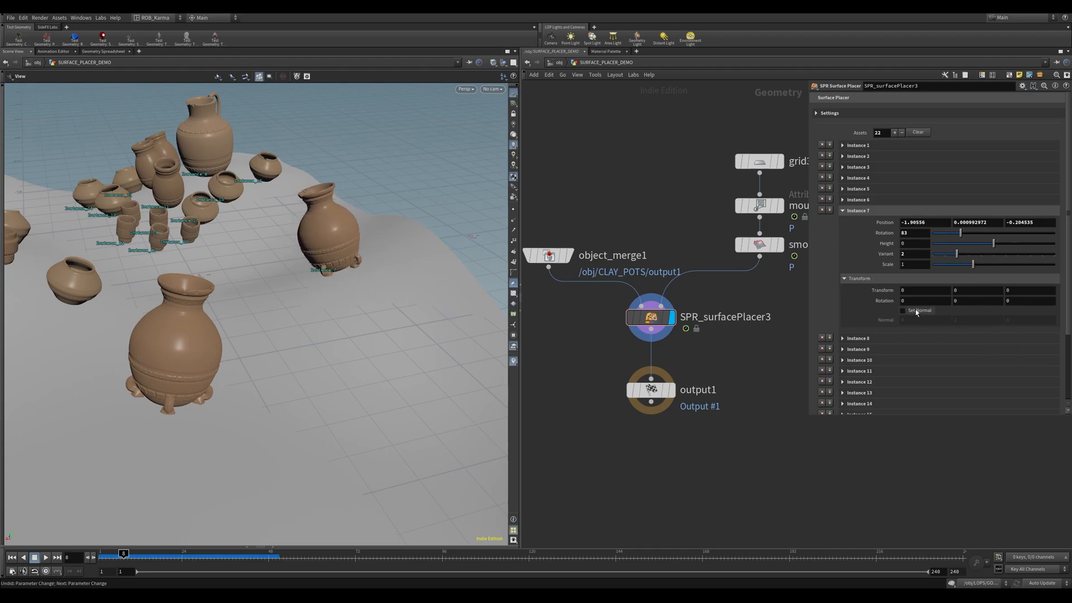
pyautogui.click(903, 310)
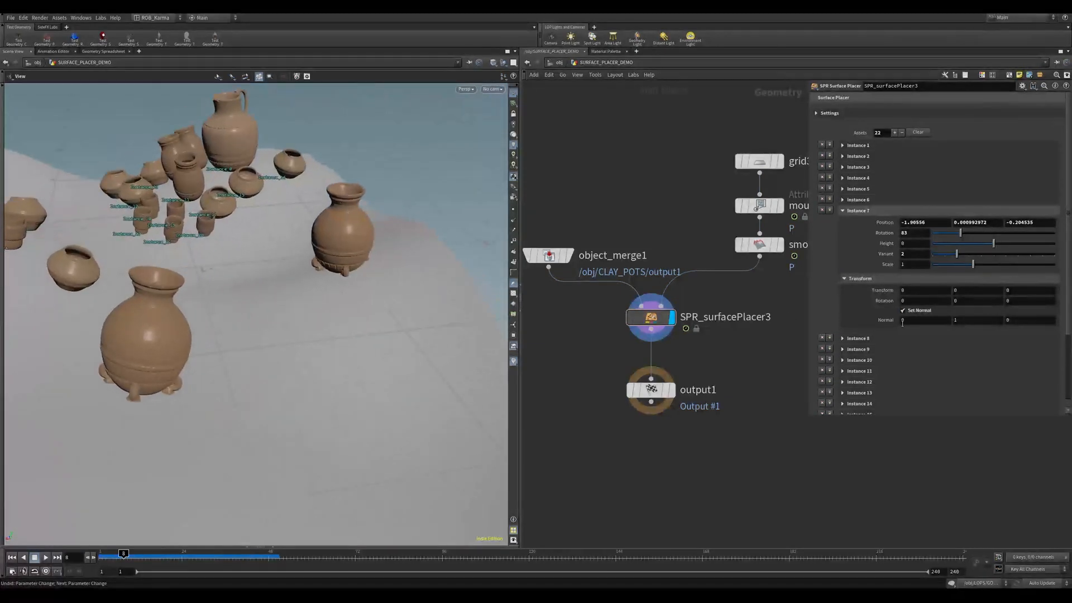
pyautogui.click(903, 309)
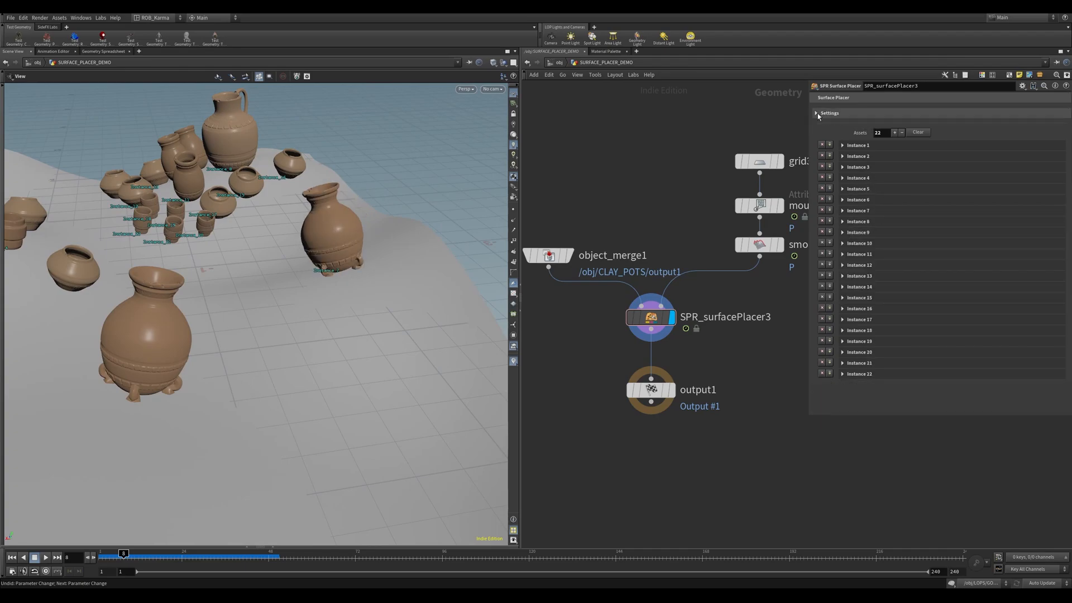
# Adjust the placer's general settings, raising Scale and Height Sensitivity to 0.25.
pyautogui.click(817, 113)
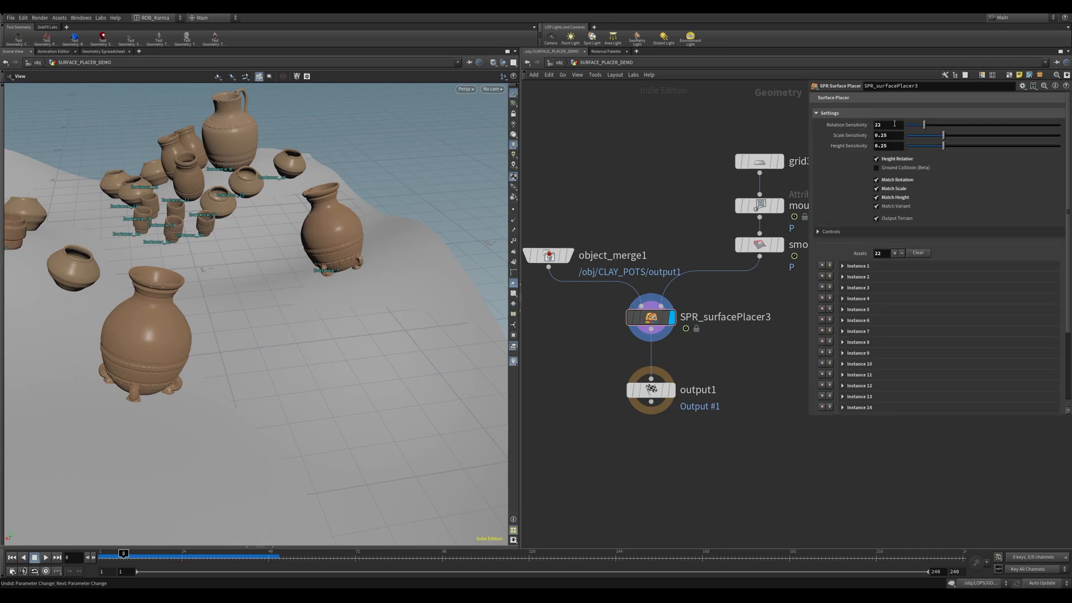
pyautogui.click(888, 124)
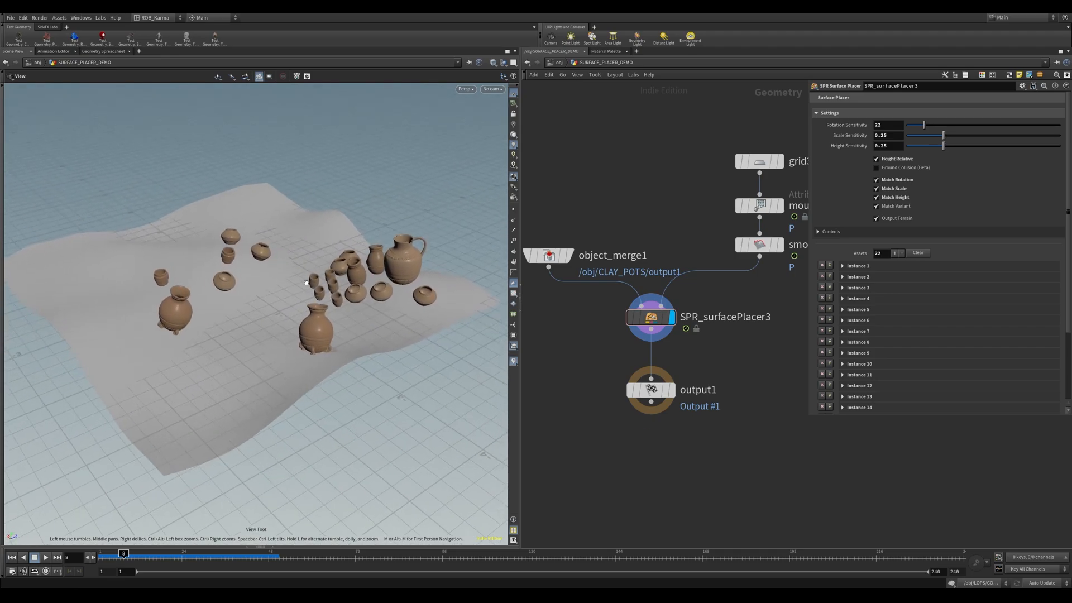
pyautogui.click(918, 253)
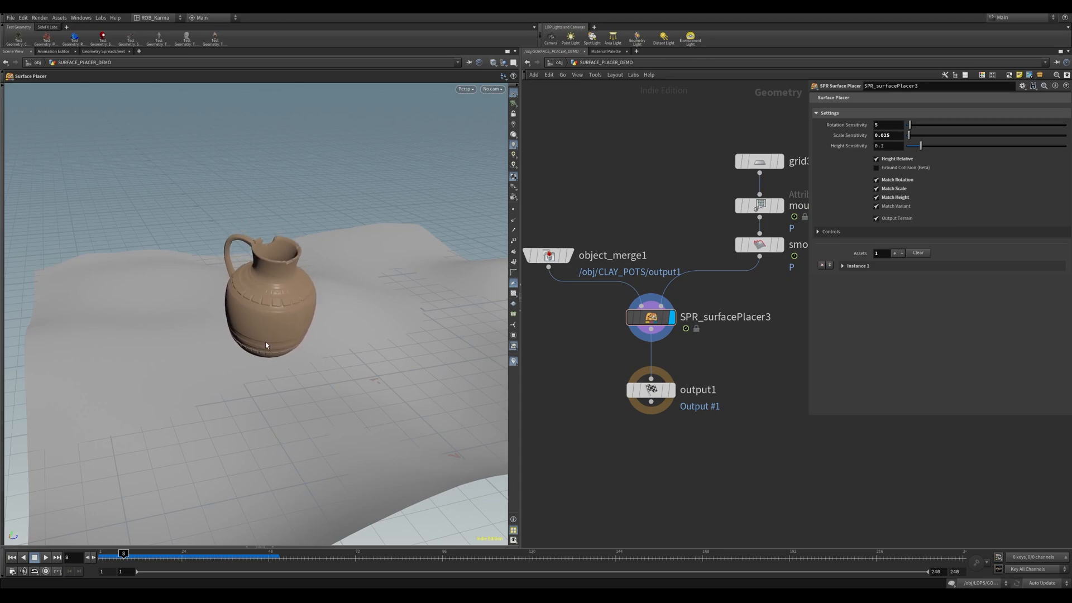
pyautogui.click(888, 145)
pyautogui.write('0.025')
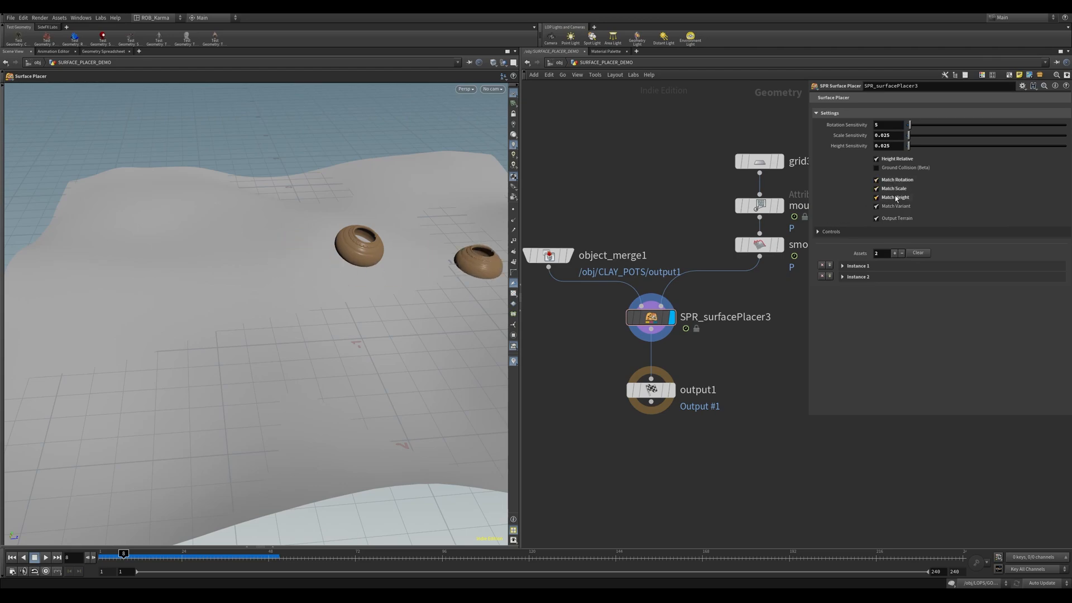
# Toggle height and variant matching, place more pots including a jug, and disable rotation matching.
pyautogui.click(877, 206)
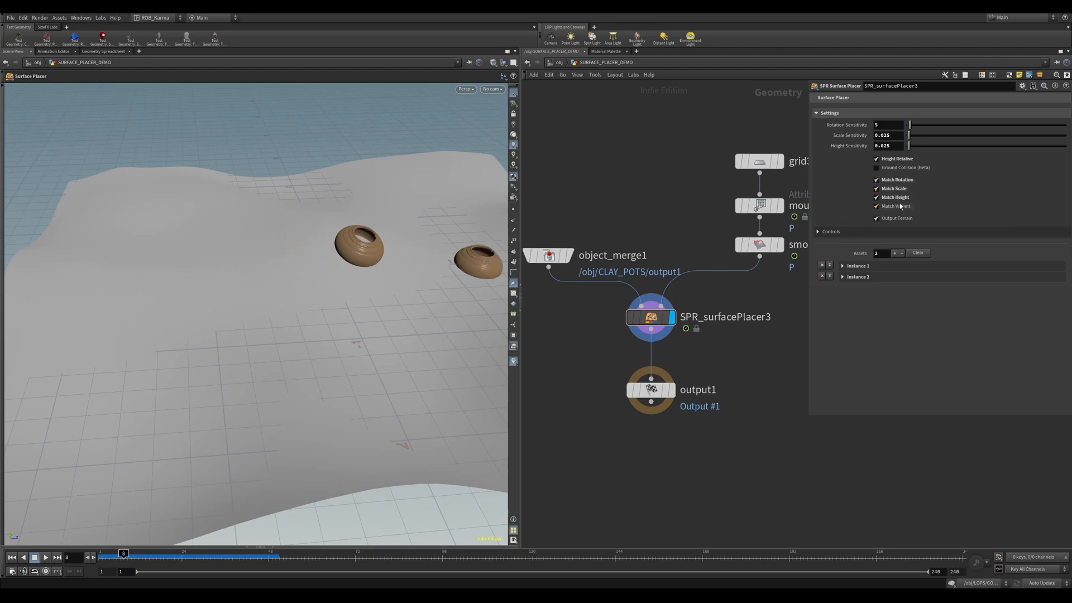
pyautogui.click(877, 196)
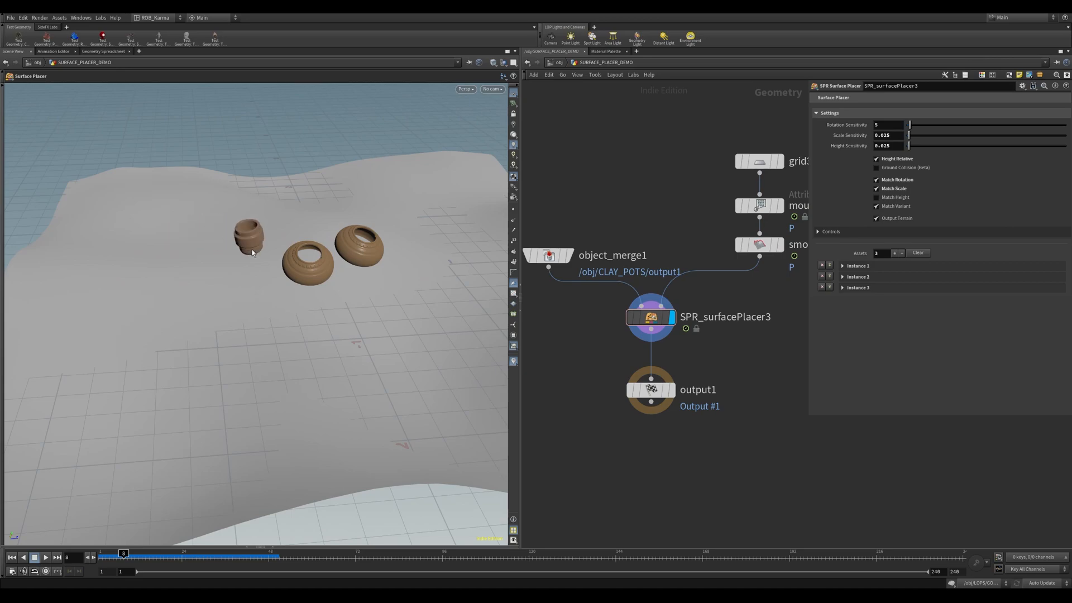
pyautogui.moveTo(252, 236); pyautogui.dragTo(242, 205)
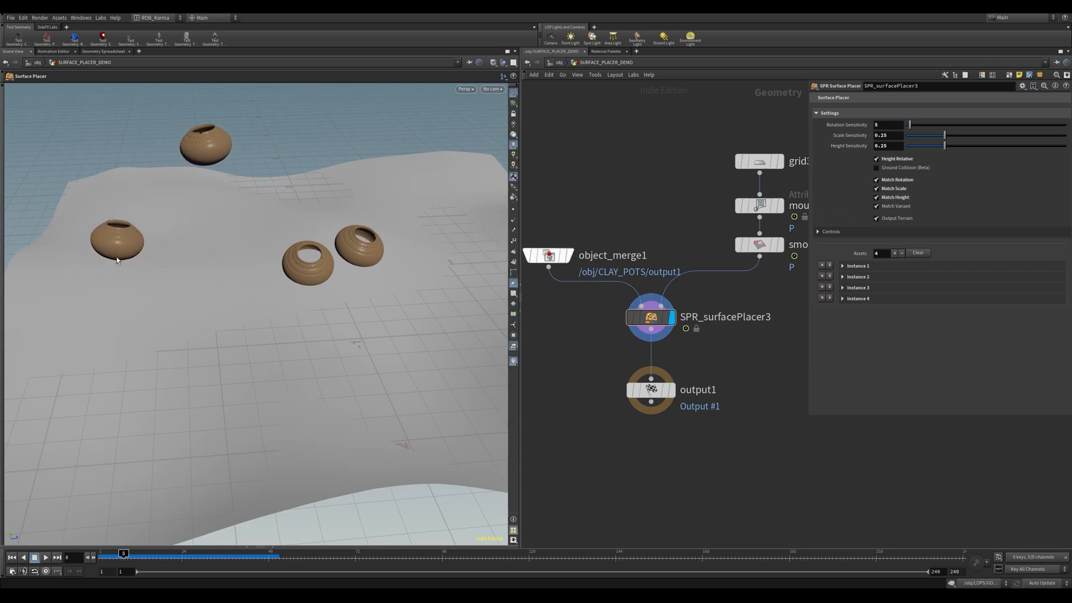
pyautogui.click(895, 254)
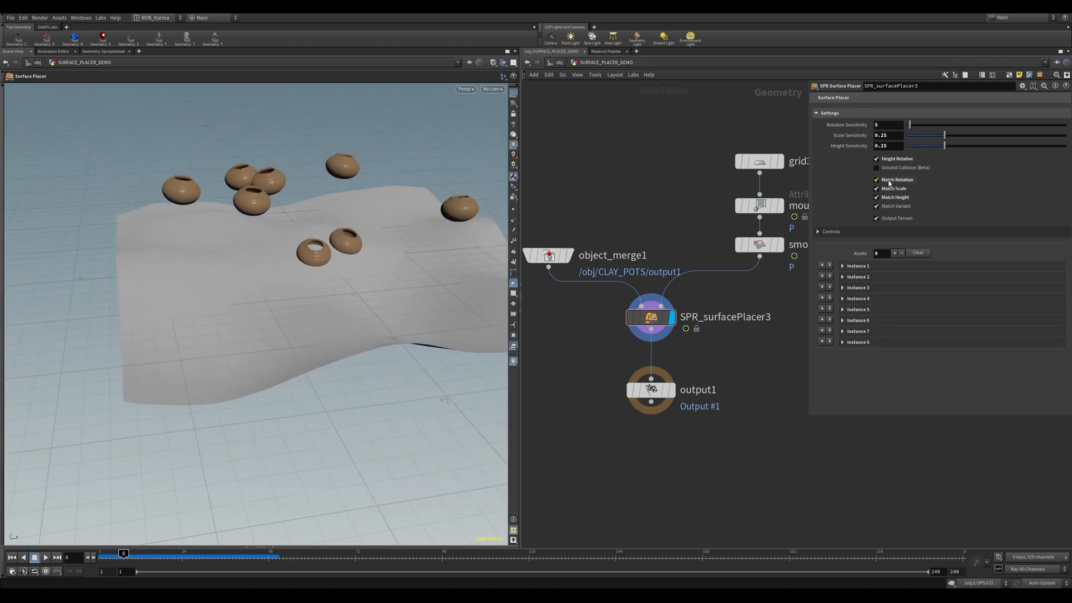
pyautogui.click(875, 188)
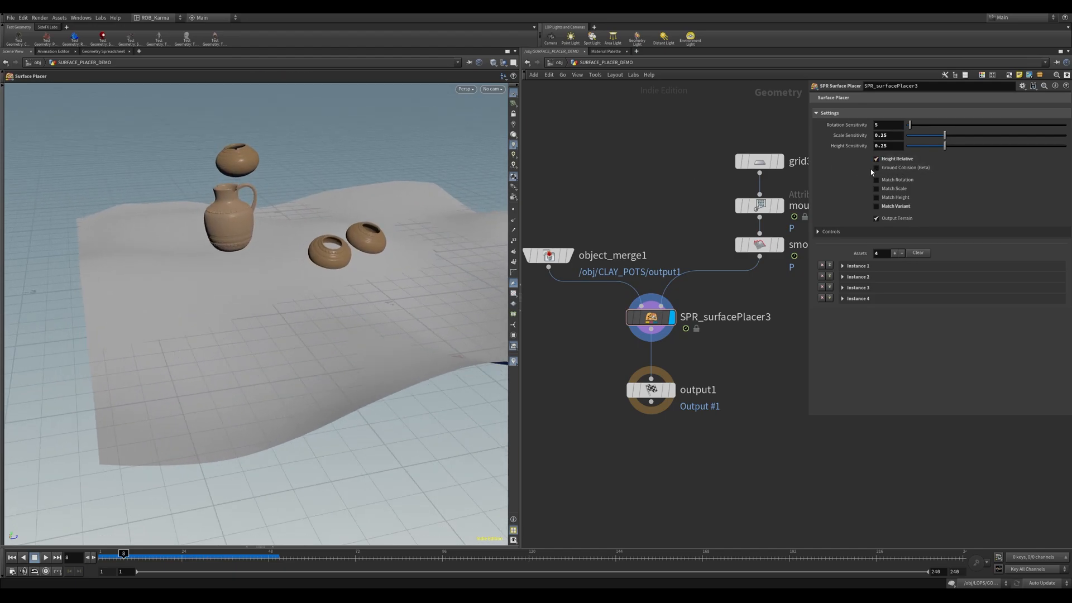
pyautogui.moveTo(904, 168)
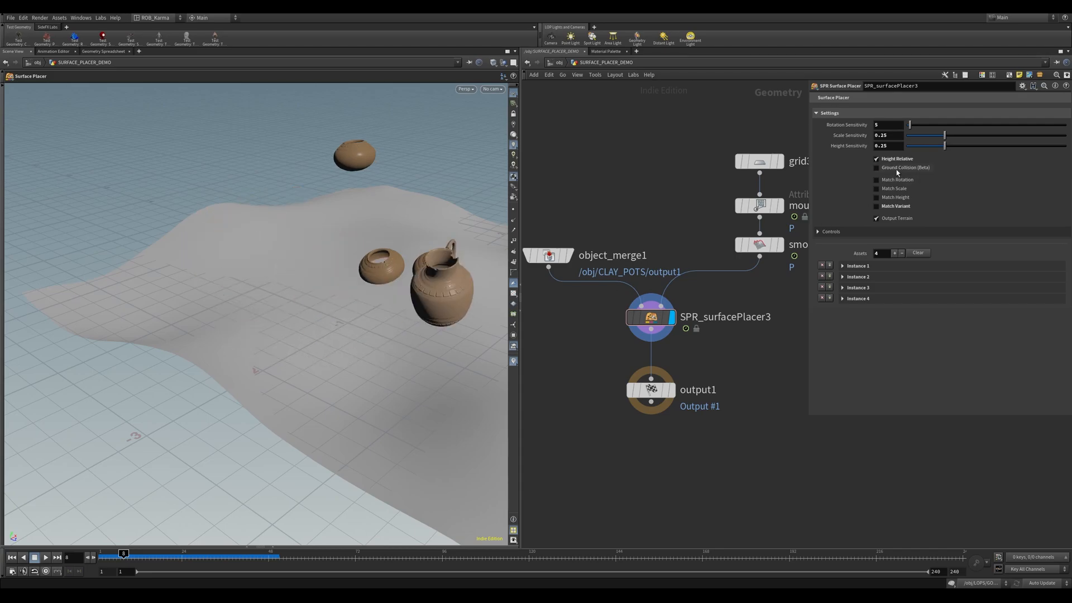
# Remove the last placed jug, leaving three clay pots on the terrain.
pyautogui.click(877, 167)
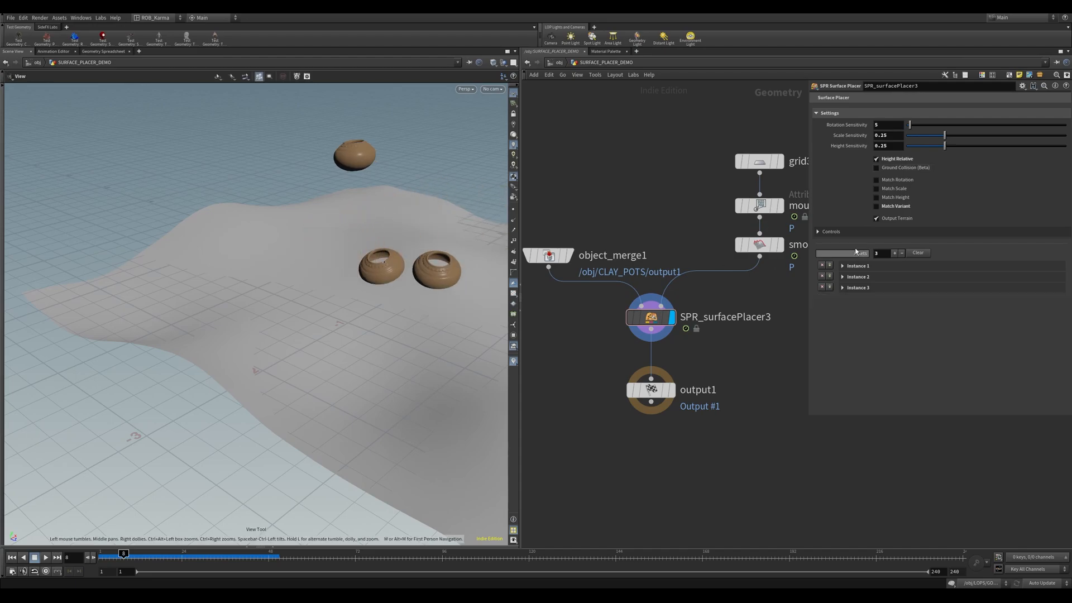
# Expand the Controls folder listing the placer's placement and removal shortcuts.
pyautogui.click(831, 231)
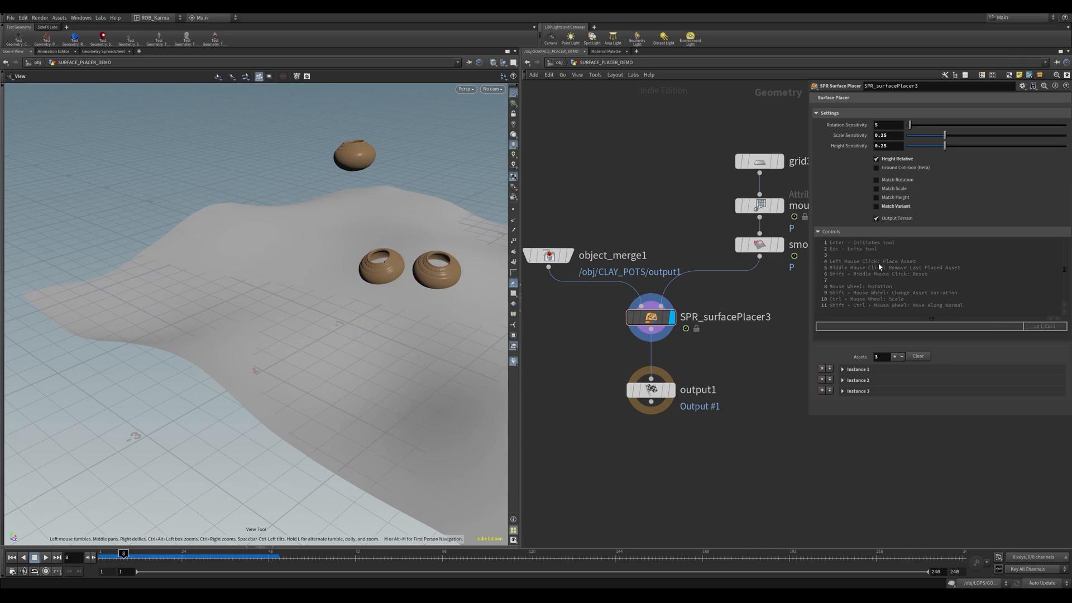
pyautogui.moveTo(853, 300)
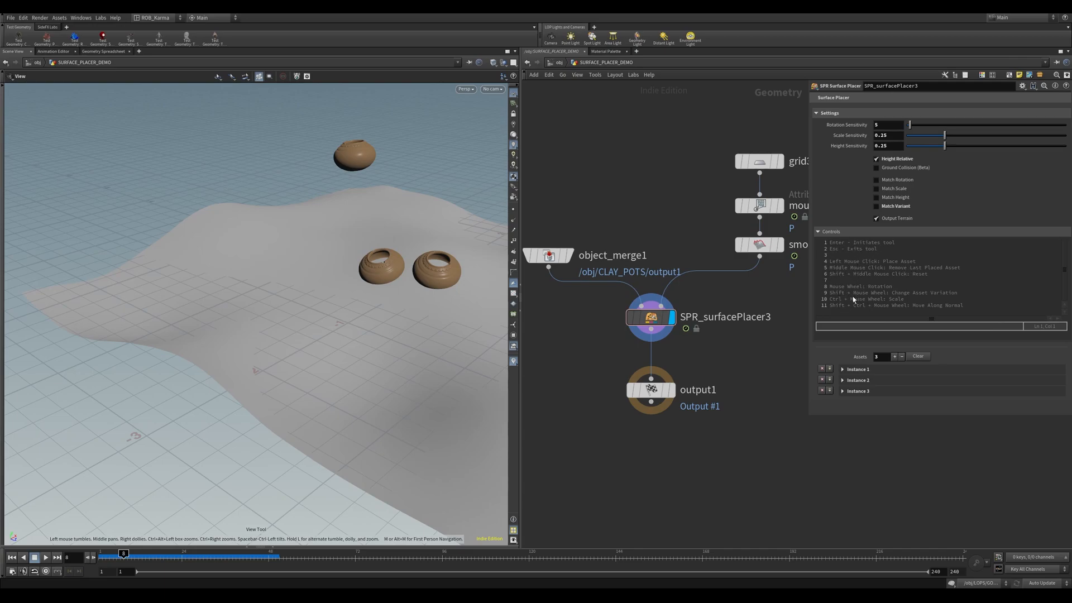
pyautogui.moveTo(868, 325)
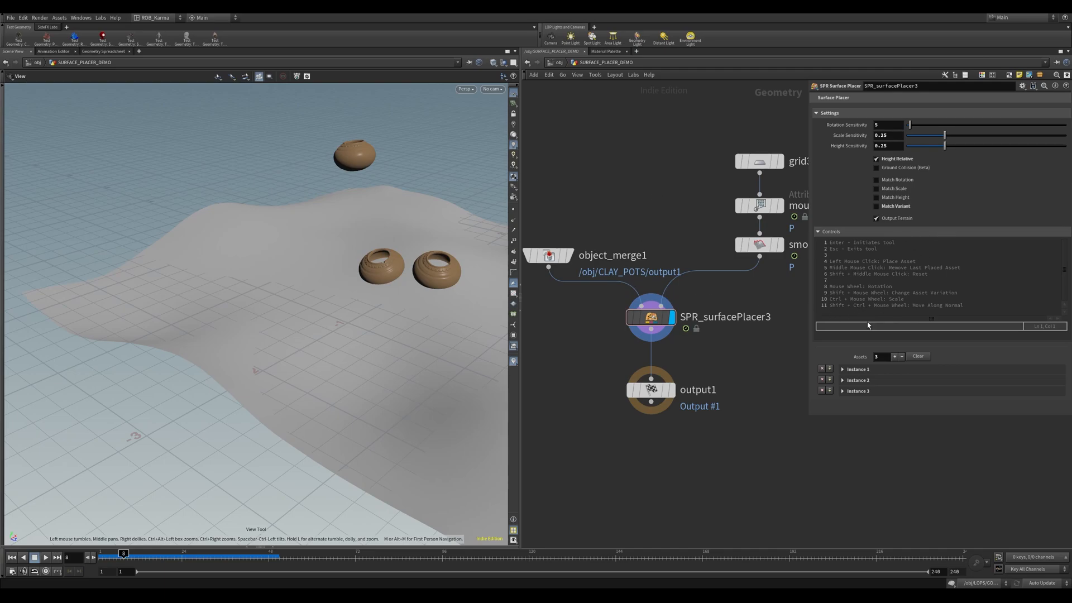
pyautogui.moveTo(842, 242)
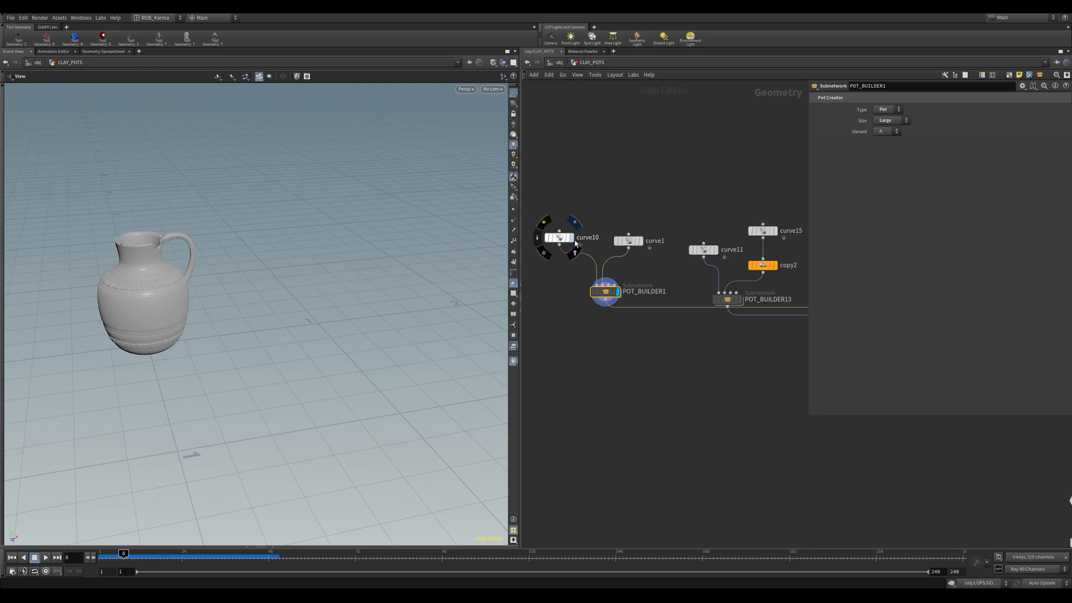
# Jump up to /obj showing the RENDER_SCENE box with pots, ground, layout, rocks, LOPs and camera.
pyautogui.click(629, 240)
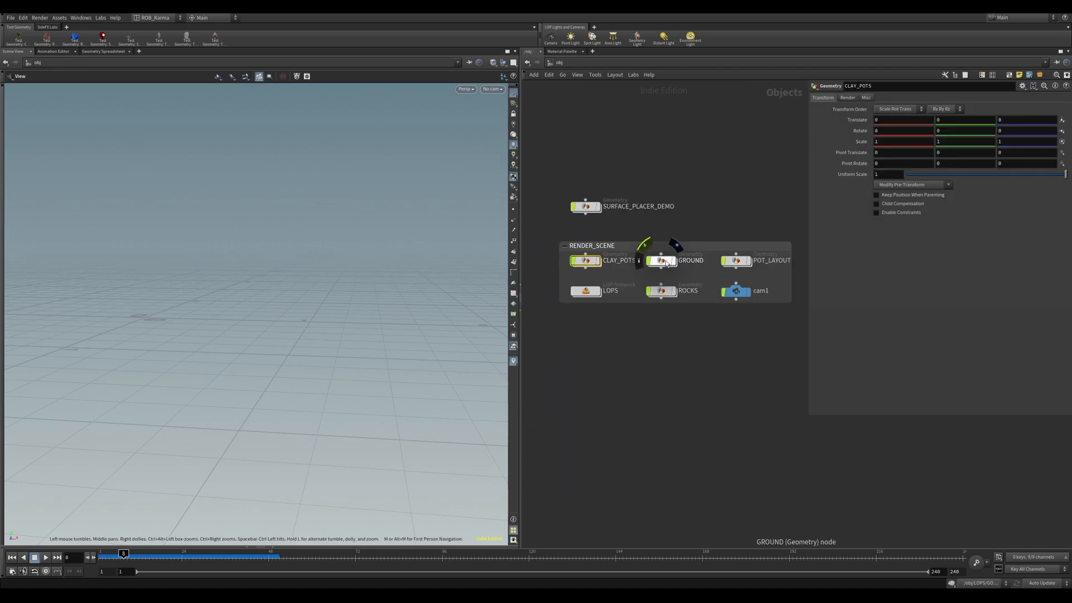
pyautogui.click(661, 260)
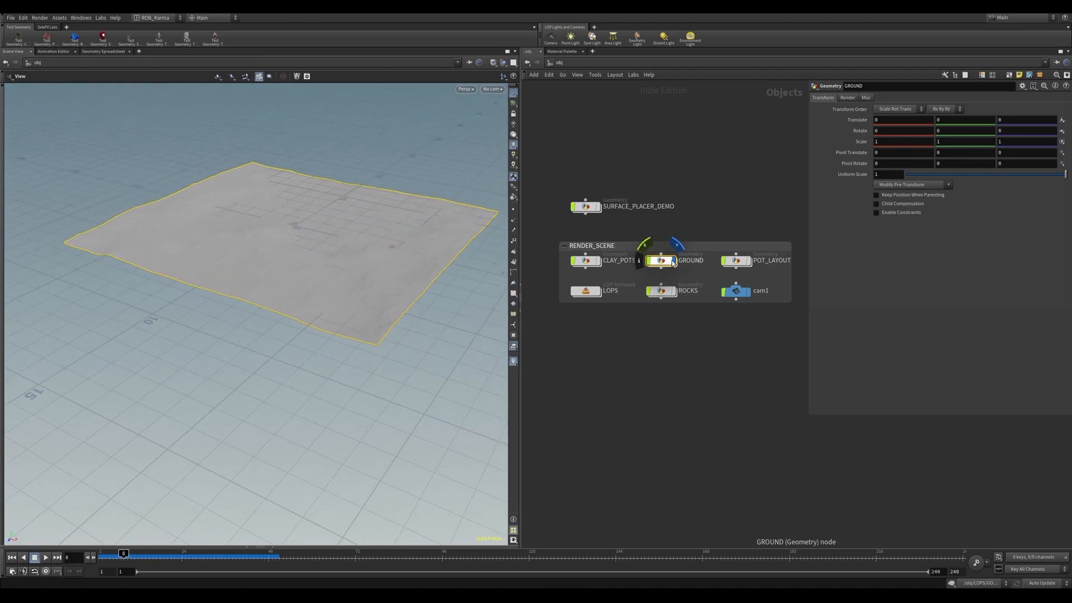
pyautogui.click(748, 260)
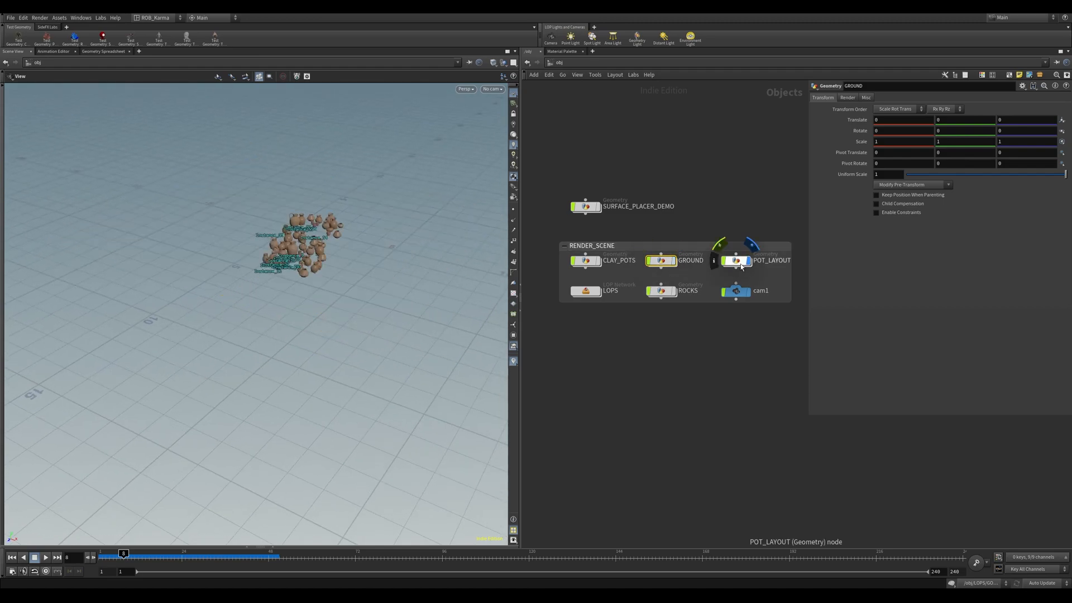
pyautogui.doubleClick(736, 260)
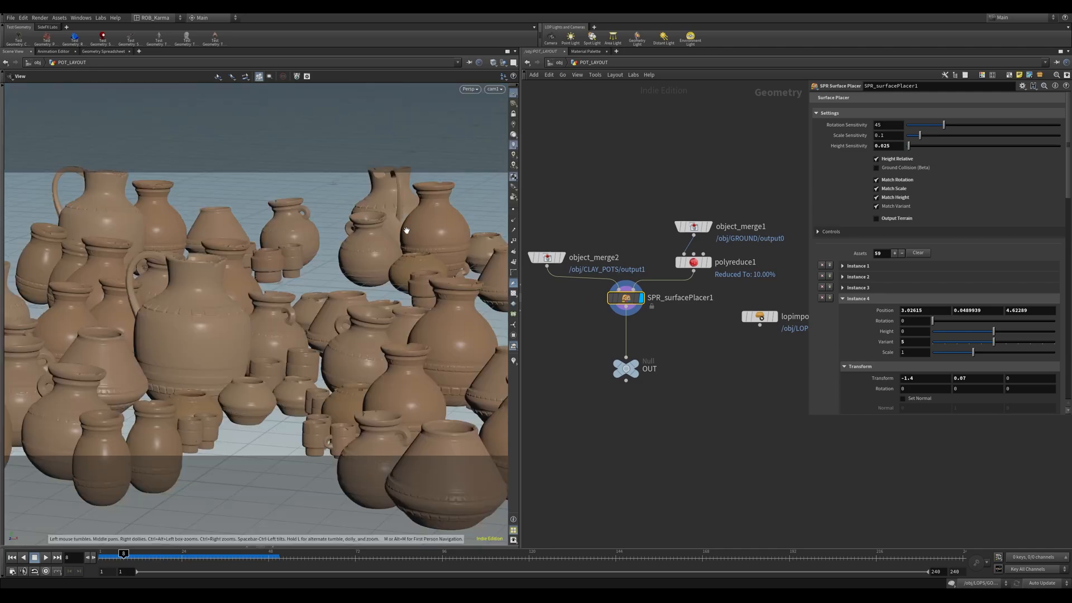
pyautogui.moveTo(610, 186)
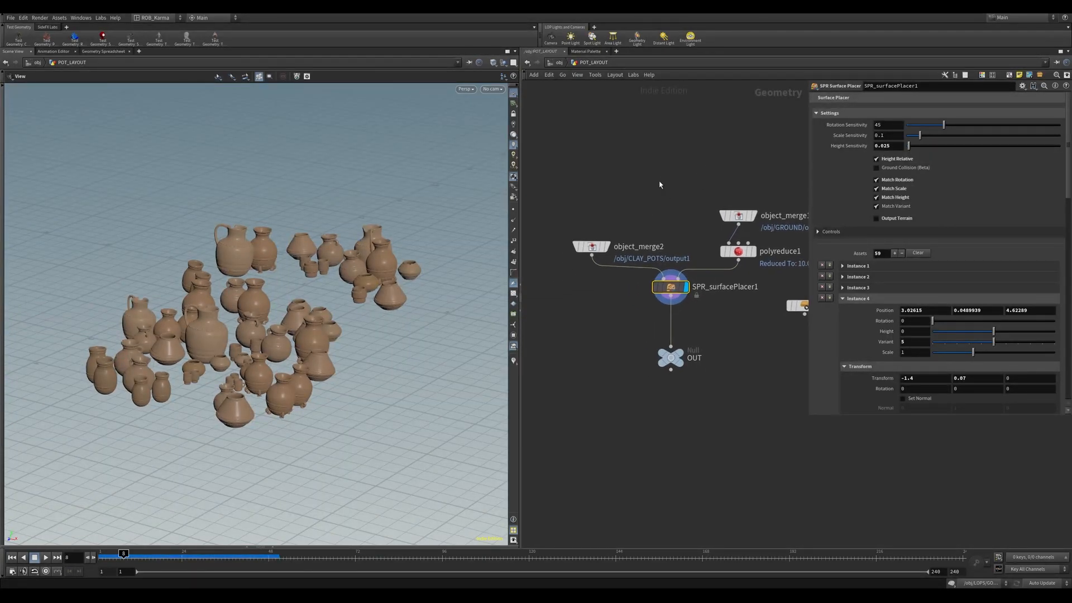
pyautogui.moveTo(667, 182)
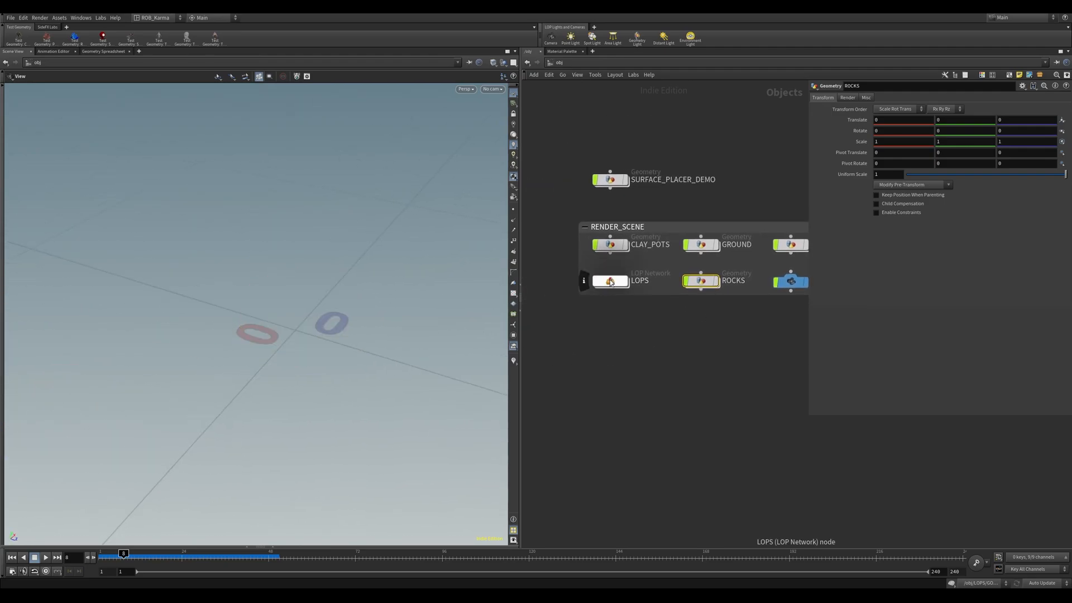
# Dive into the LOPS stage, inspect POTS_INSTANCER, return up and select ROCKS_INSTANCER.
pyautogui.doubleClick(611, 280)
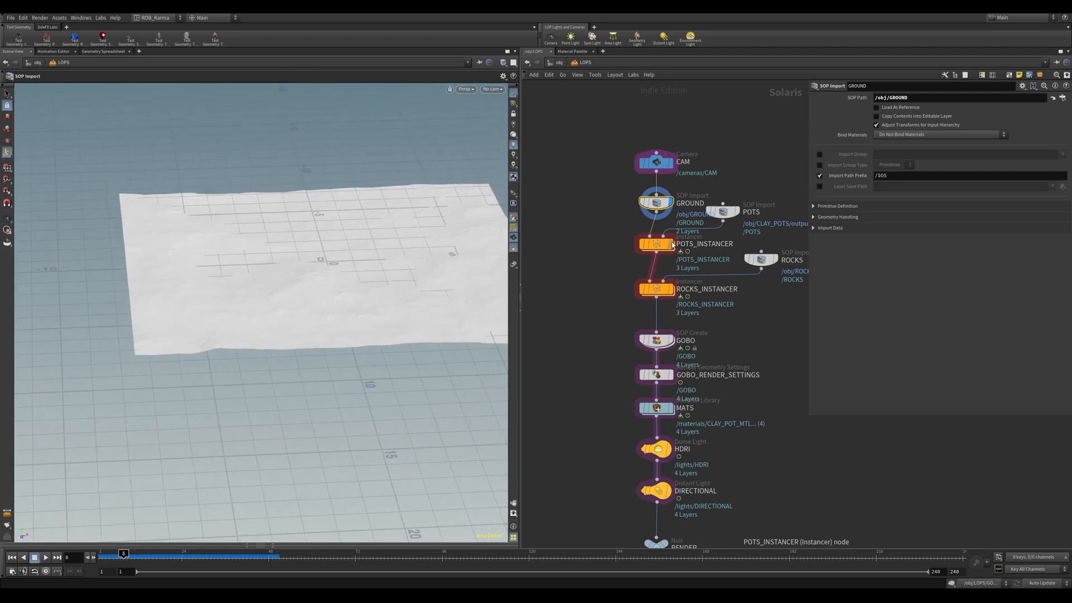
pyautogui.click(657, 244)
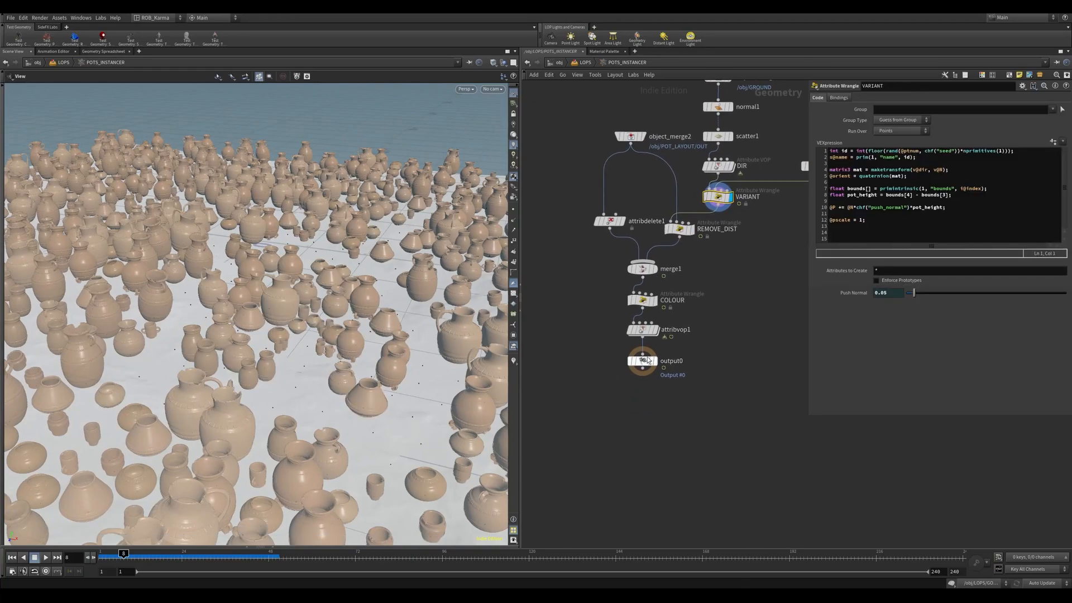
pyautogui.click(641, 361)
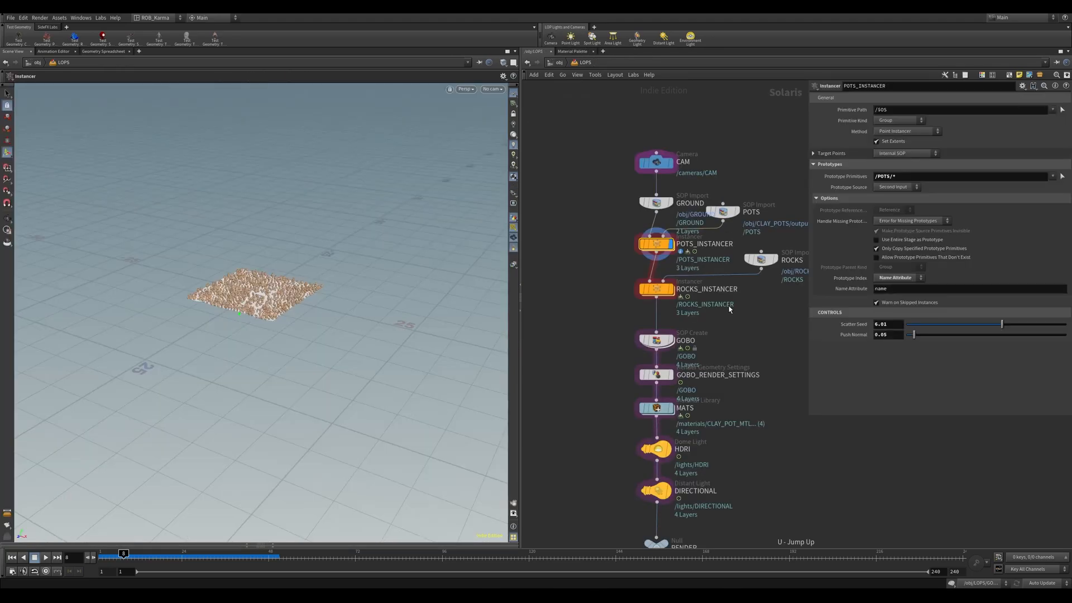
pyautogui.click(657, 288)
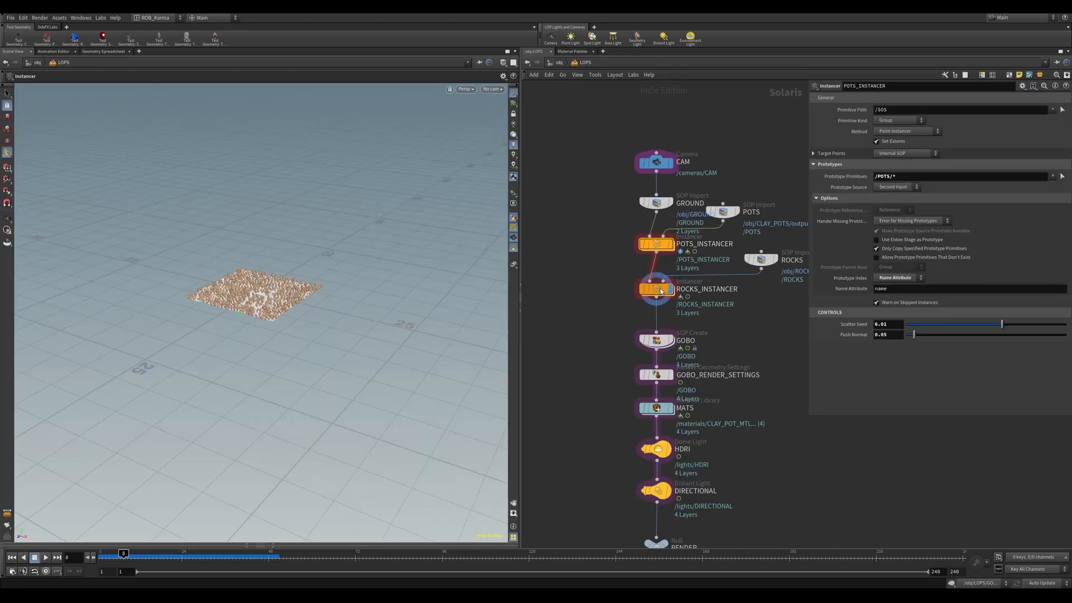
pyautogui.click(656, 289)
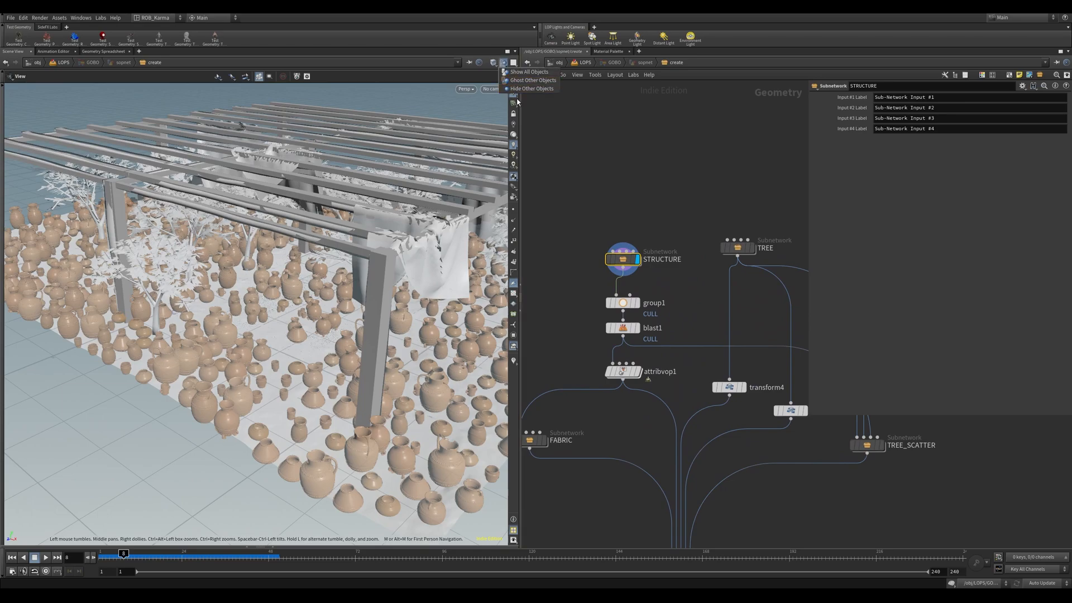
# Hide other objects, view the gobo's STRUCTURE and TREE, then enter the FABRIC subnetwork.
pyautogui.click(531, 87)
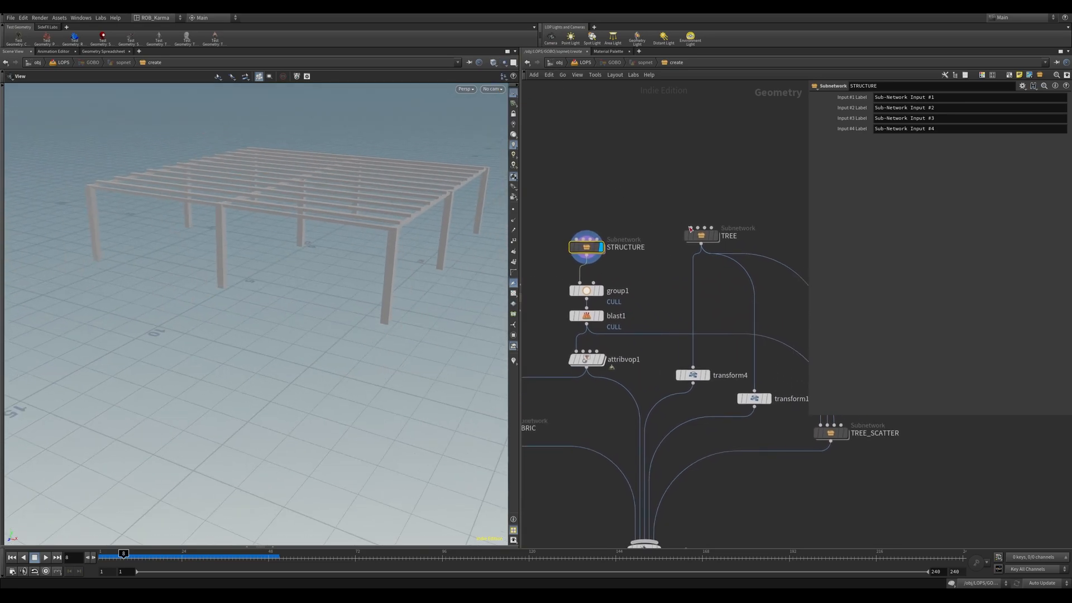
pyautogui.click(701, 236)
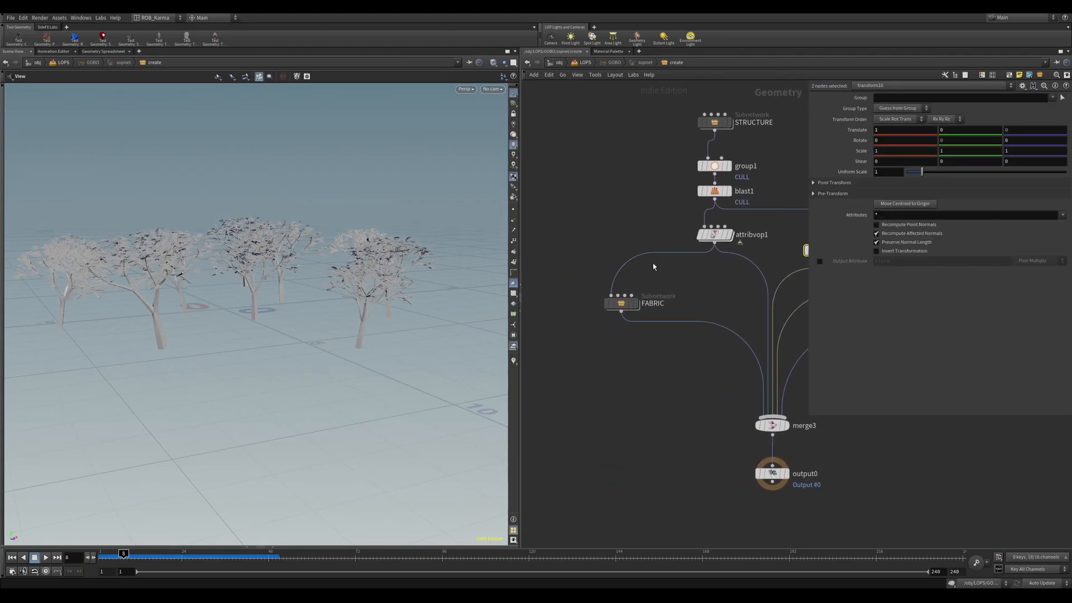
pyautogui.click(622, 302)
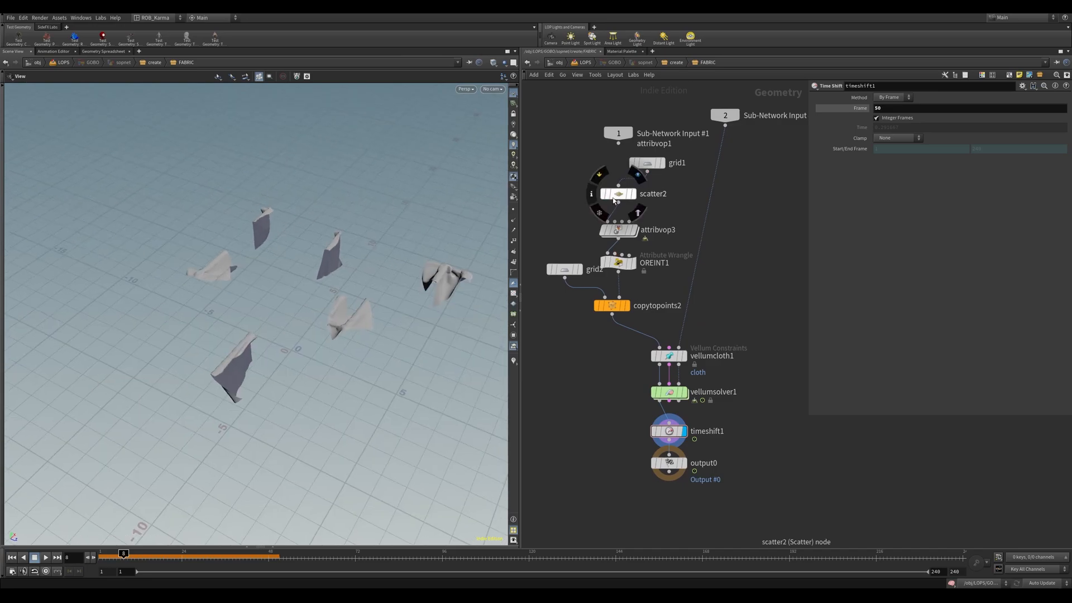
# Jump back to /stage and select the GOBO SOP Create node.
pyautogui.click(611, 305)
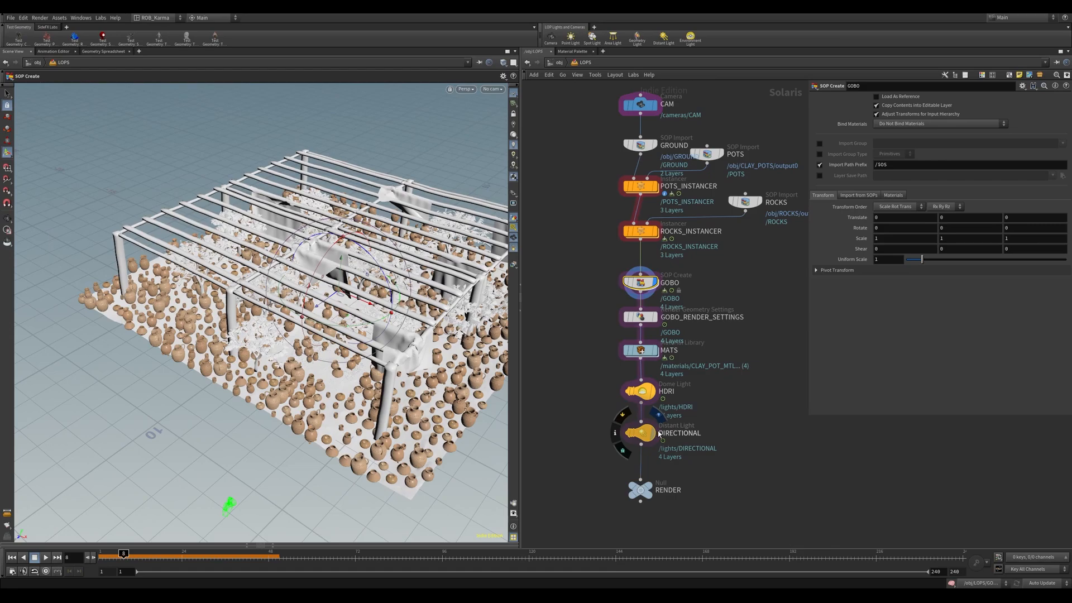
# Select DIRECTIONAL, look through /cameras/CAM in Karma, then dive into the MATS library.
pyautogui.click(641, 432)
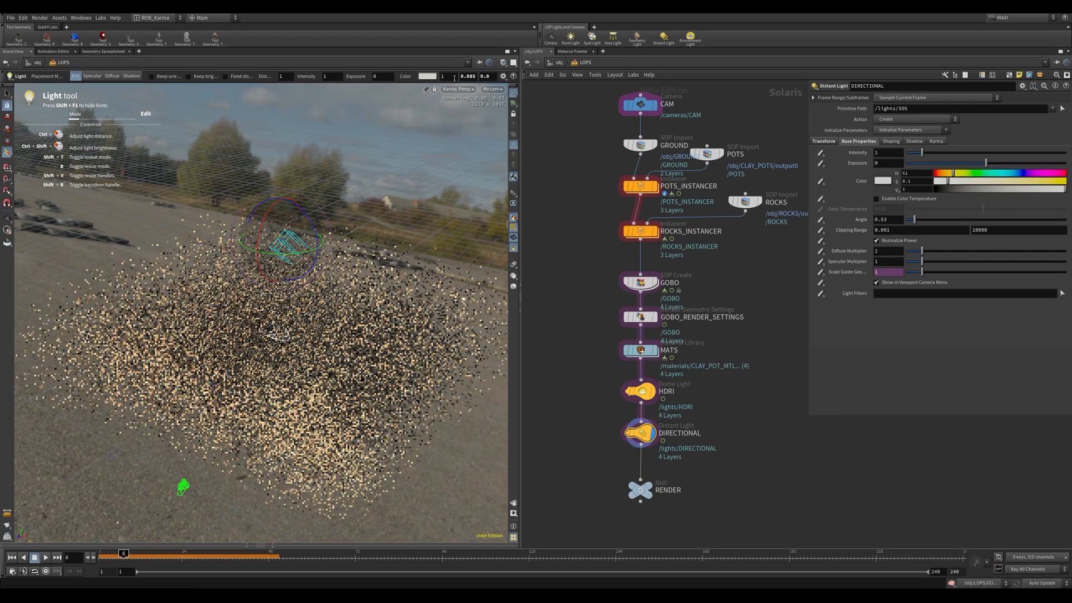
pyautogui.click(492, 90)
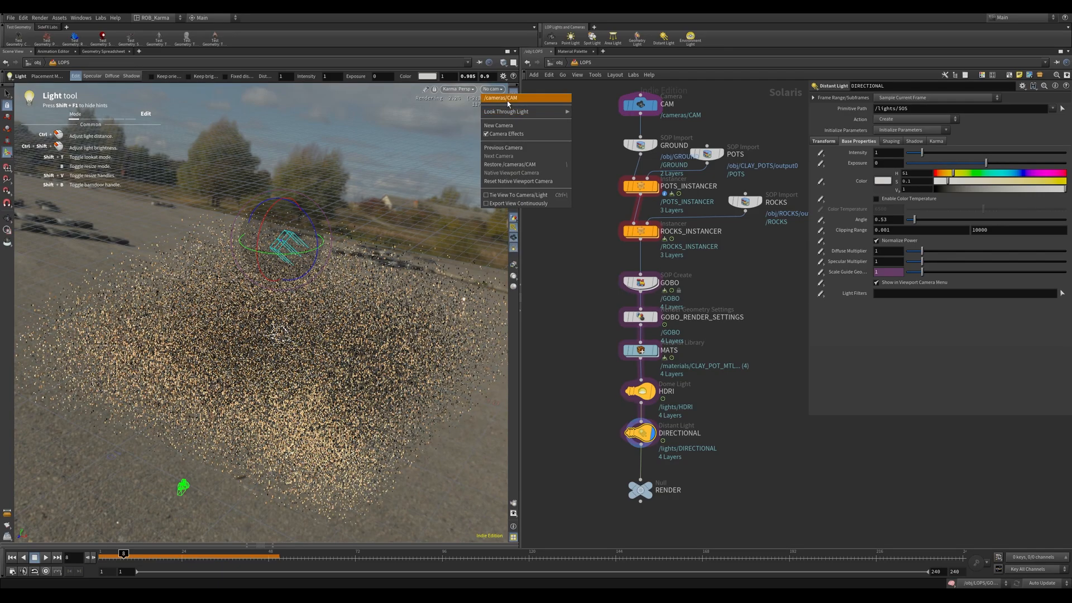
pyautogui.click(502, 98)
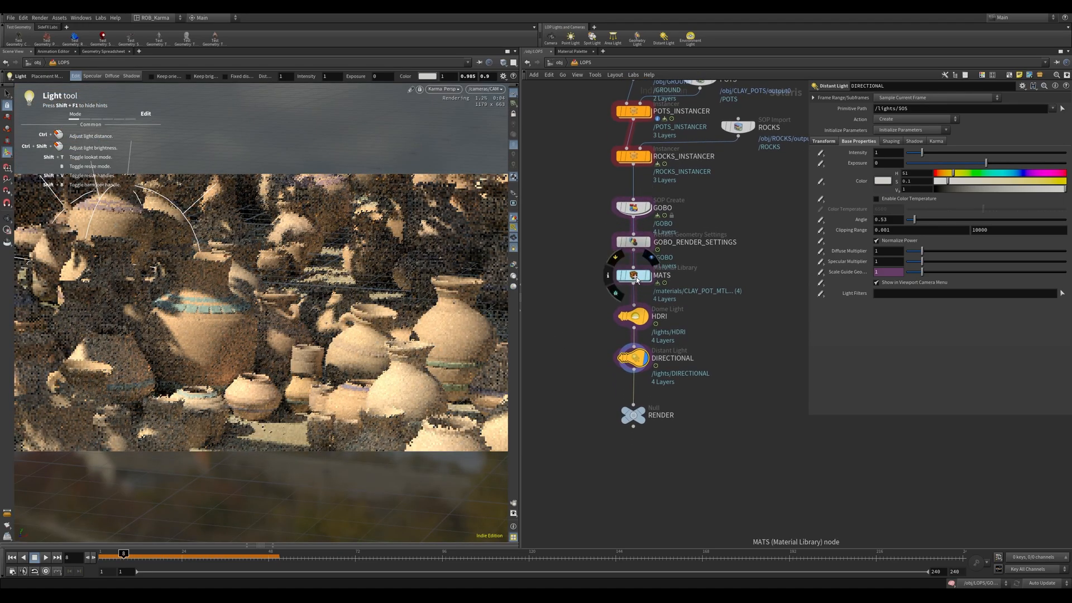
pyautogui.doubleClick(633, 275)
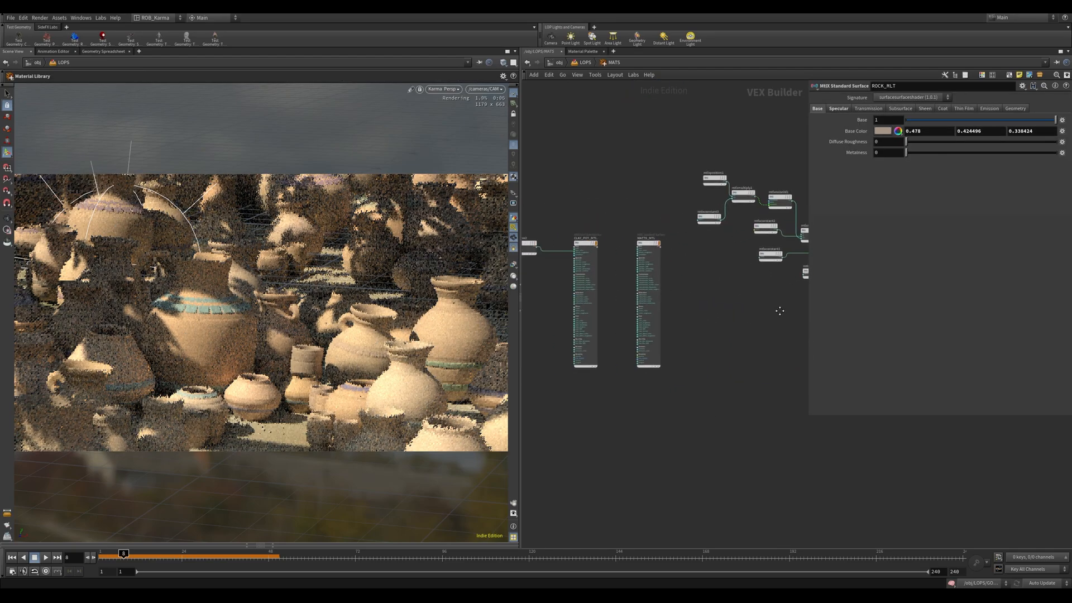